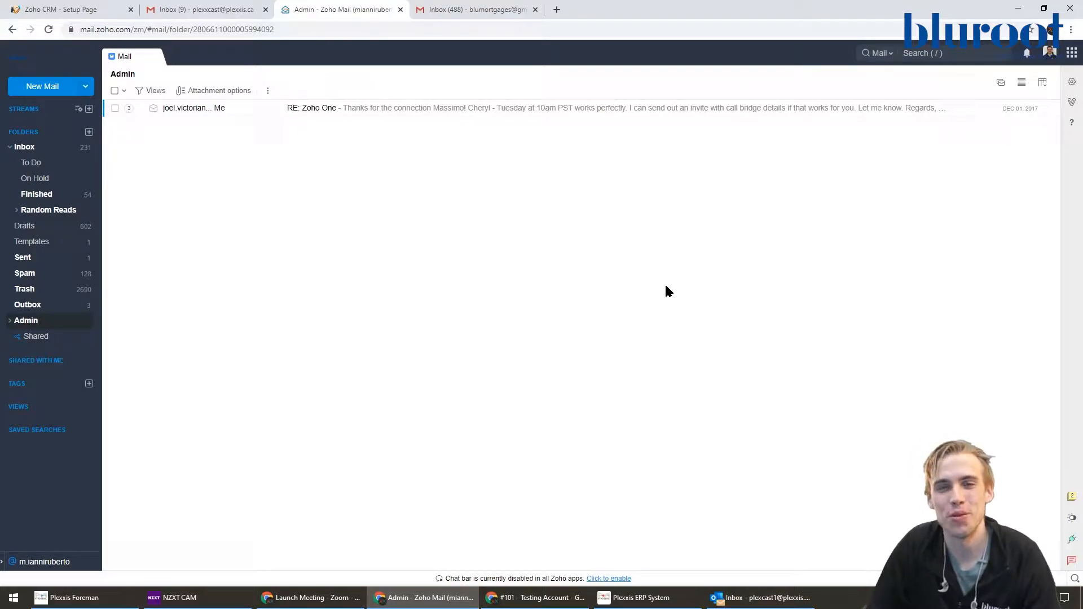
{"action": "mouse_move", "coordinate": [648, 307]}
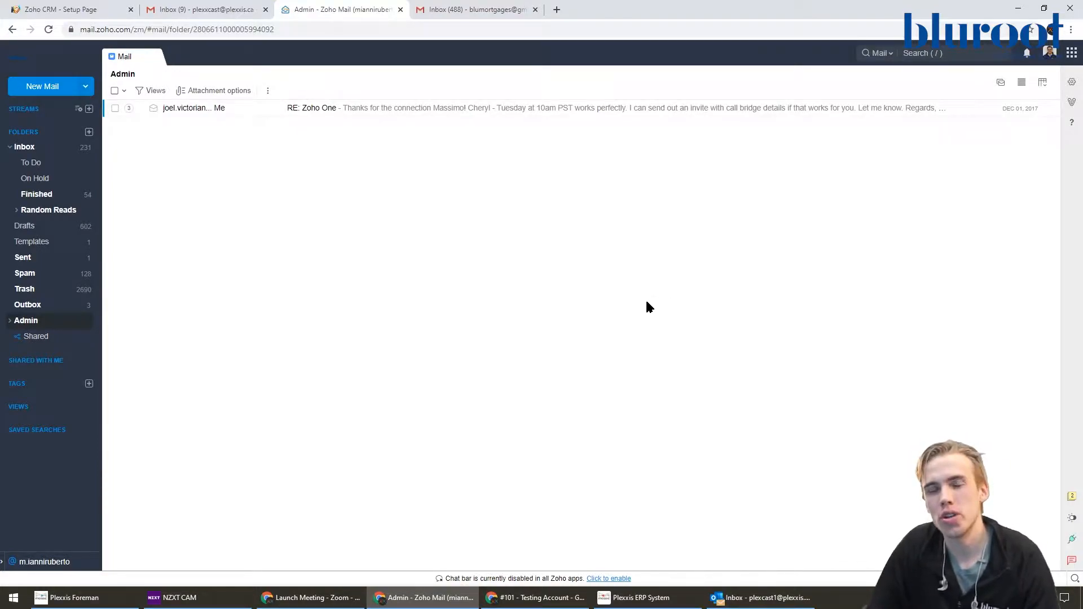
{"action": "mouse_move", "coordinate": [622, 277]}
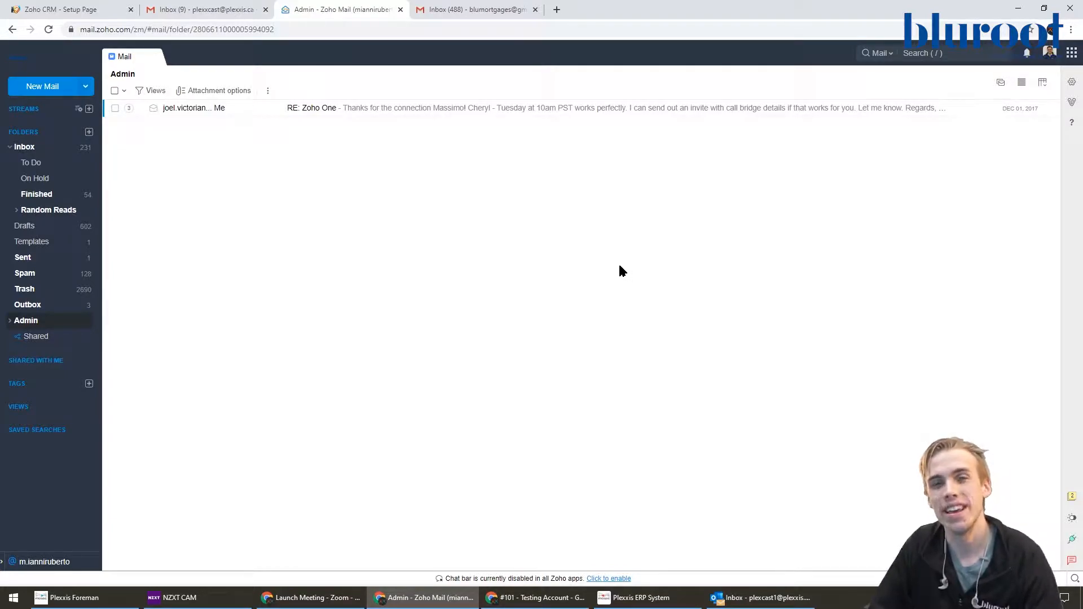
{"action": "mouse_move", "coordinate": [615, 268]}
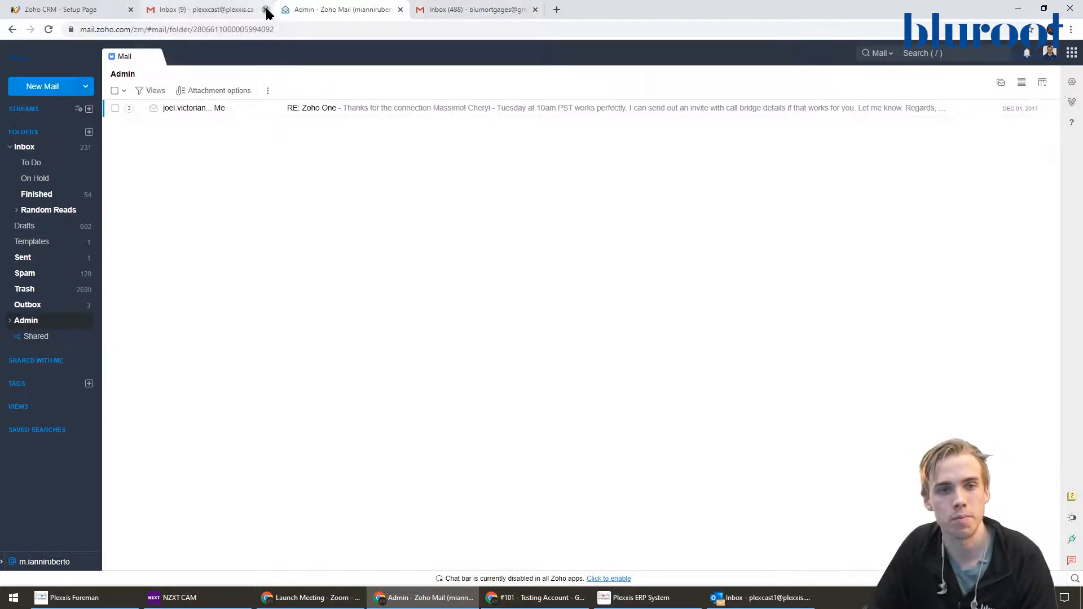
- Close the extra Gmail inbox browser tab, keeping Zoho Mail's Admin folder open
{"action": "left_click", "coordinate": [266, 9]}
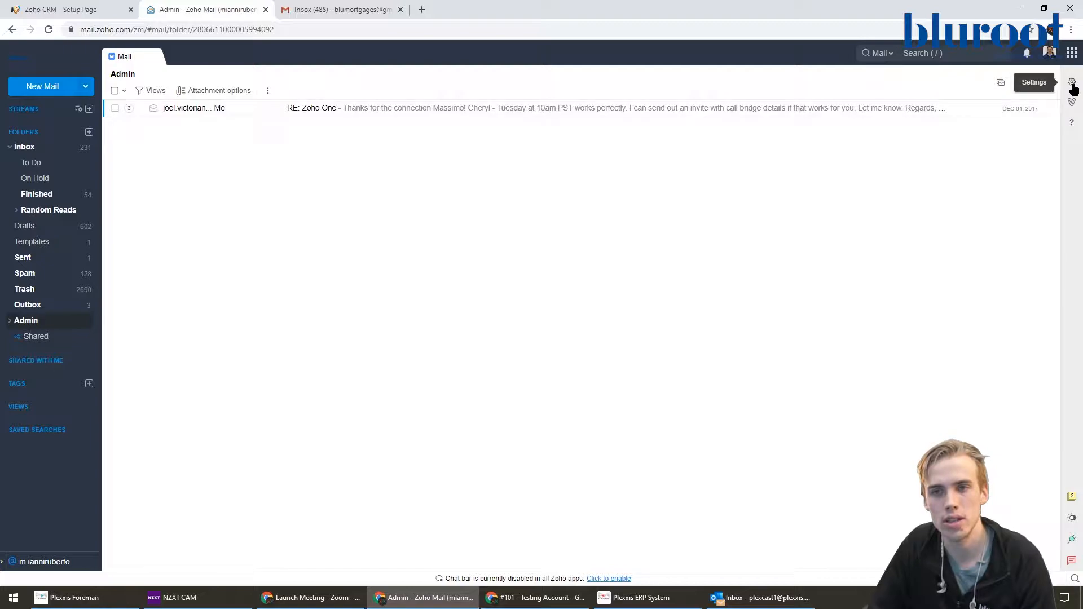
- Open Zoho Mail settings, scroll the mail options, and return to the Mail settings categories
{"action": "left_click", "coordinate": [1034, 82]}
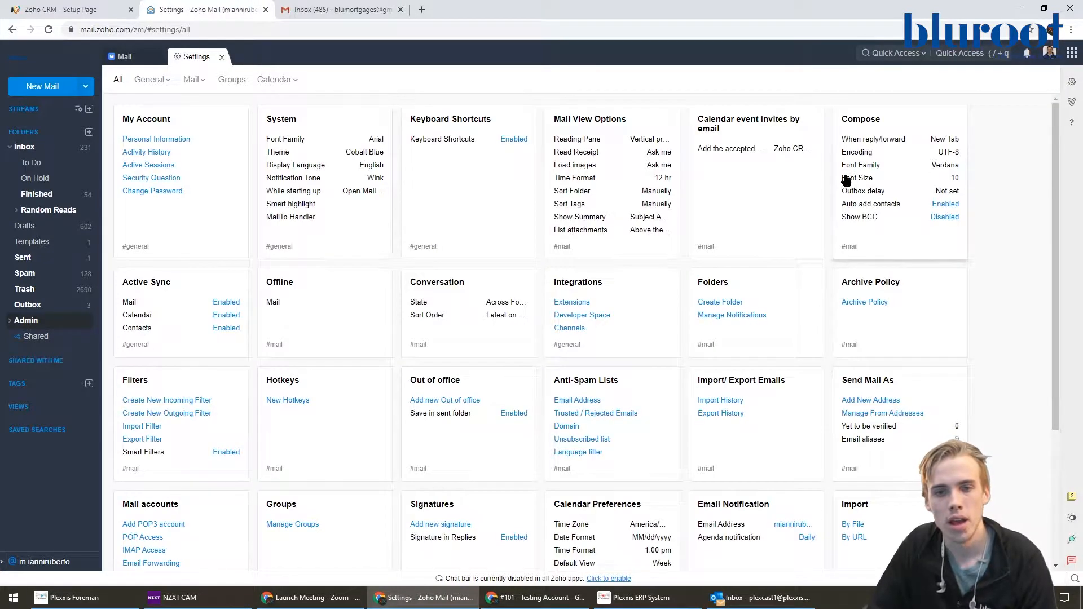
{"action": "scroll", "scroll_direction": "down", "scroll_amount": 3}
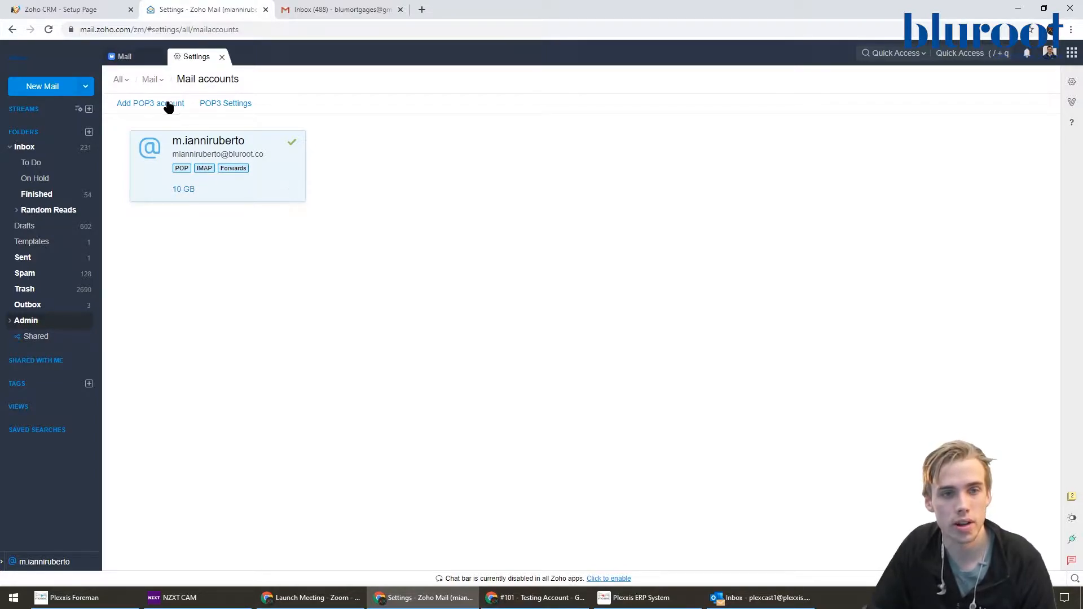
{"action": "left_click", "coordinate": [119, 79]}
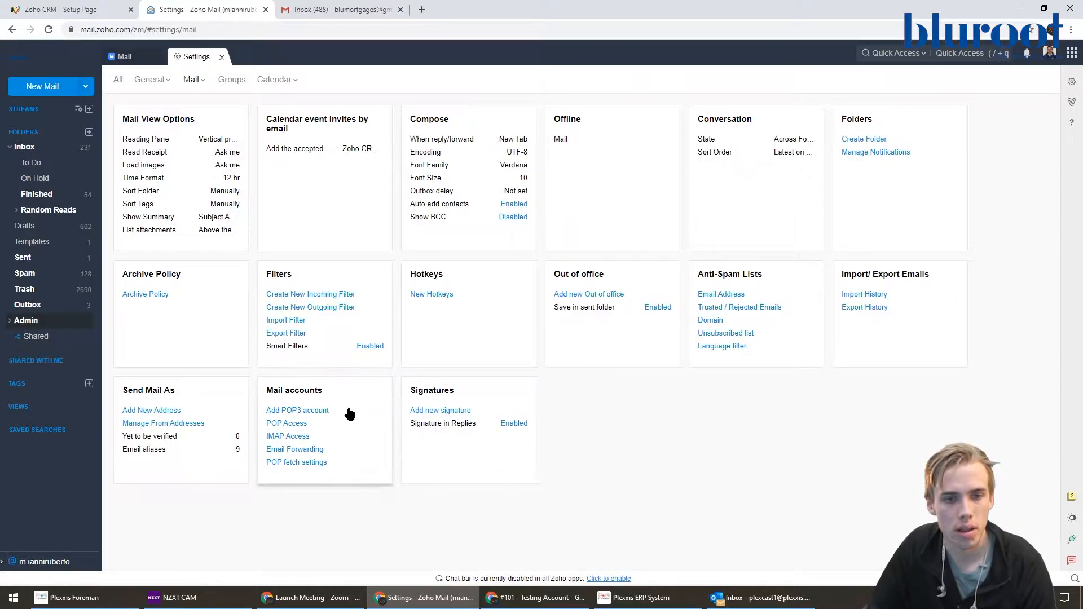
{"action": "mouse_move", "coordinate": [286, 424]}
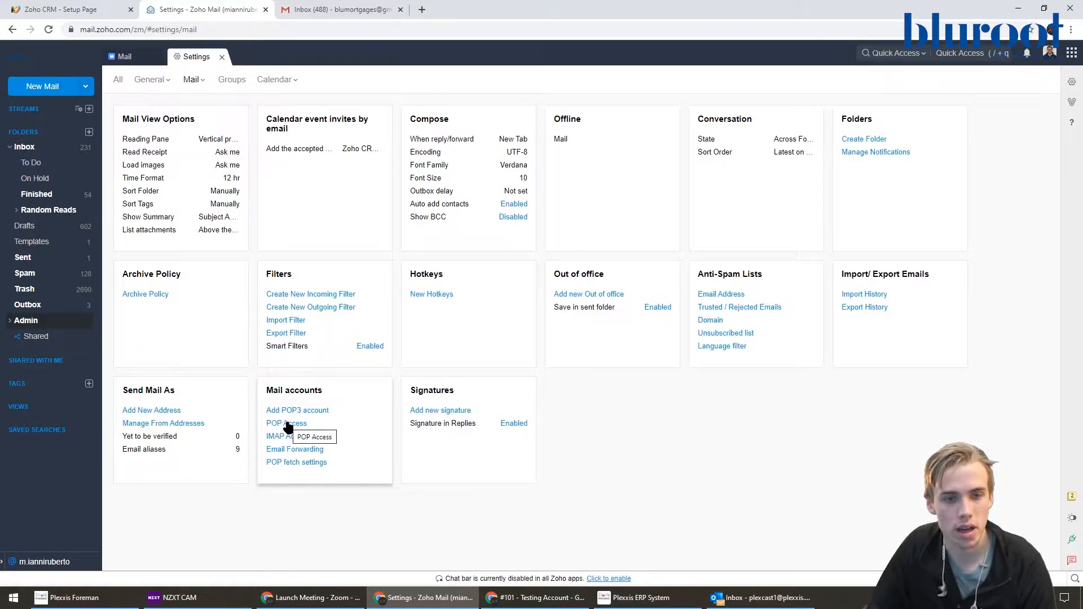
- Open POP Access under Mail accounts to view poppro.zoho.com and smtp.zoho.com
{"action": "left_click", "coordinate": [286, 422]}
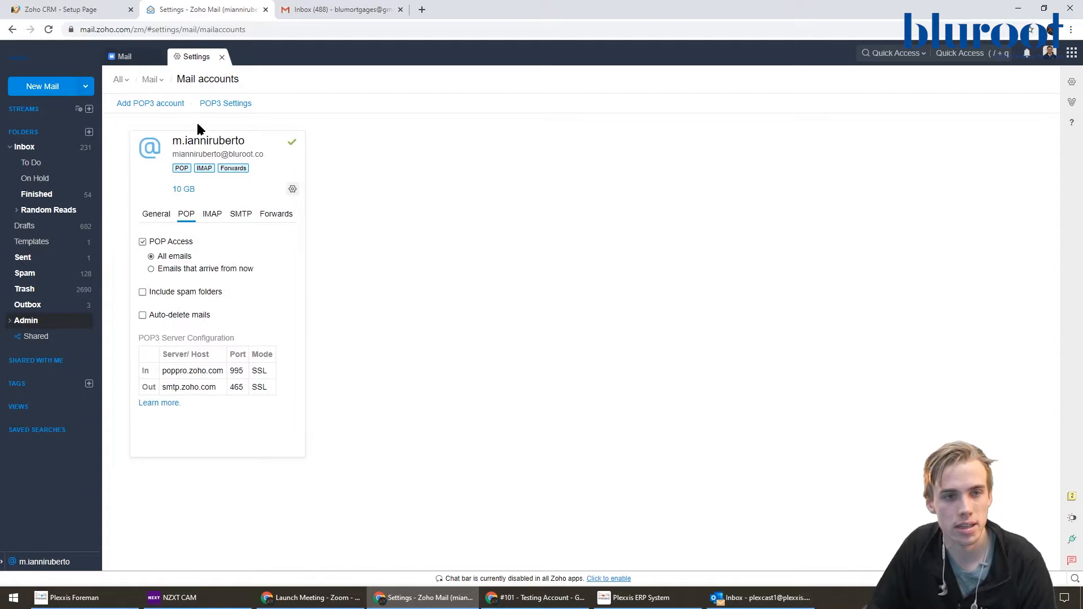
{"action": "mouse_move", "coordinate": [212, 217]}
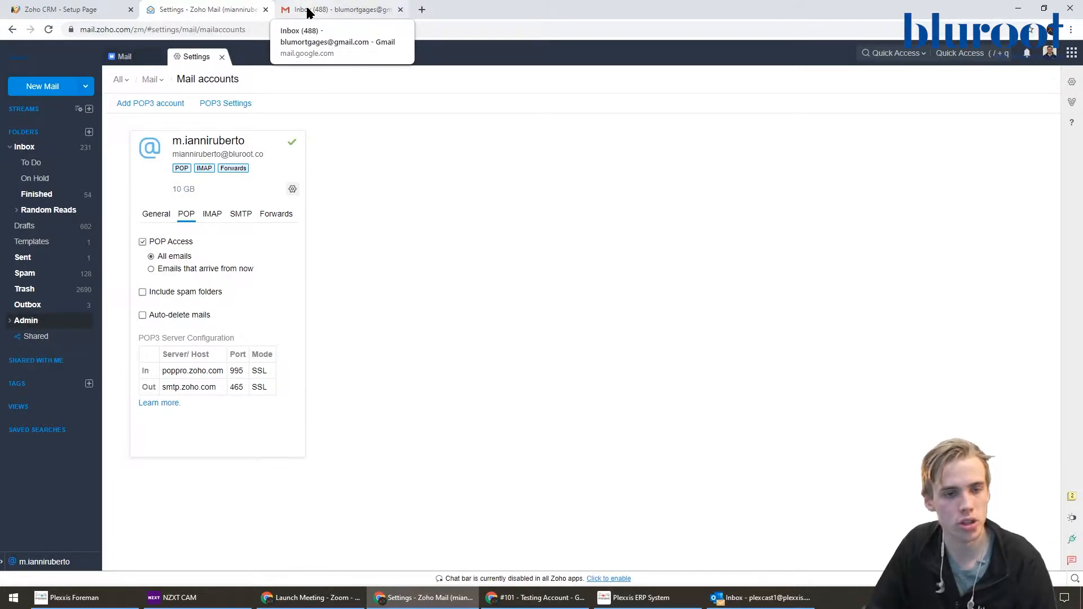
{"action": "mouse_move", "coordinate": [311, 410]}
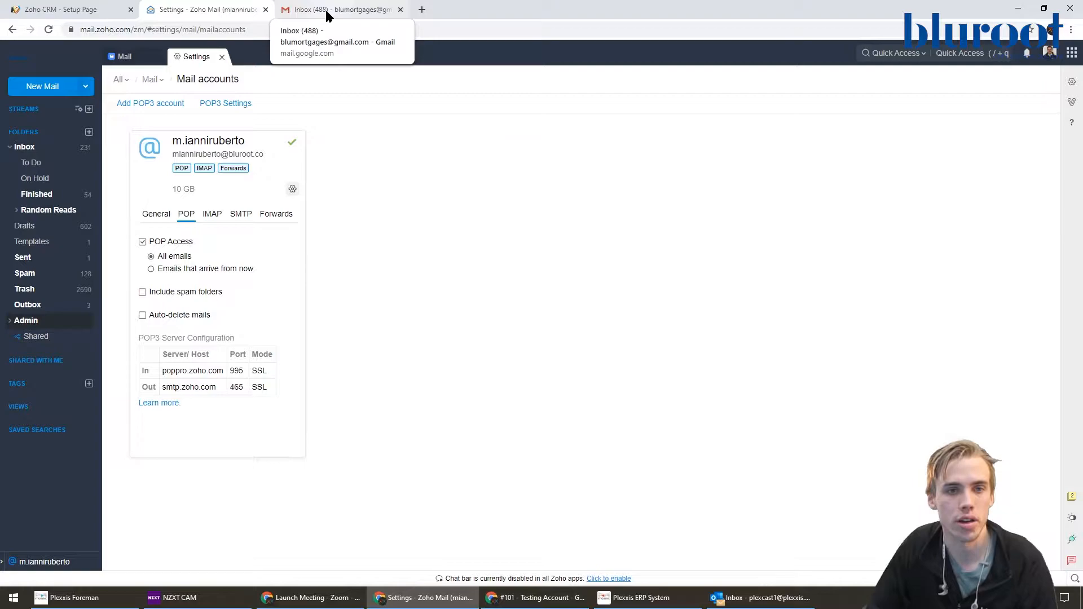
- Switch to the Gmail tab and open its full Settings page from the gear menu
{"action": "left_click", "coordinate": [339, 10]}
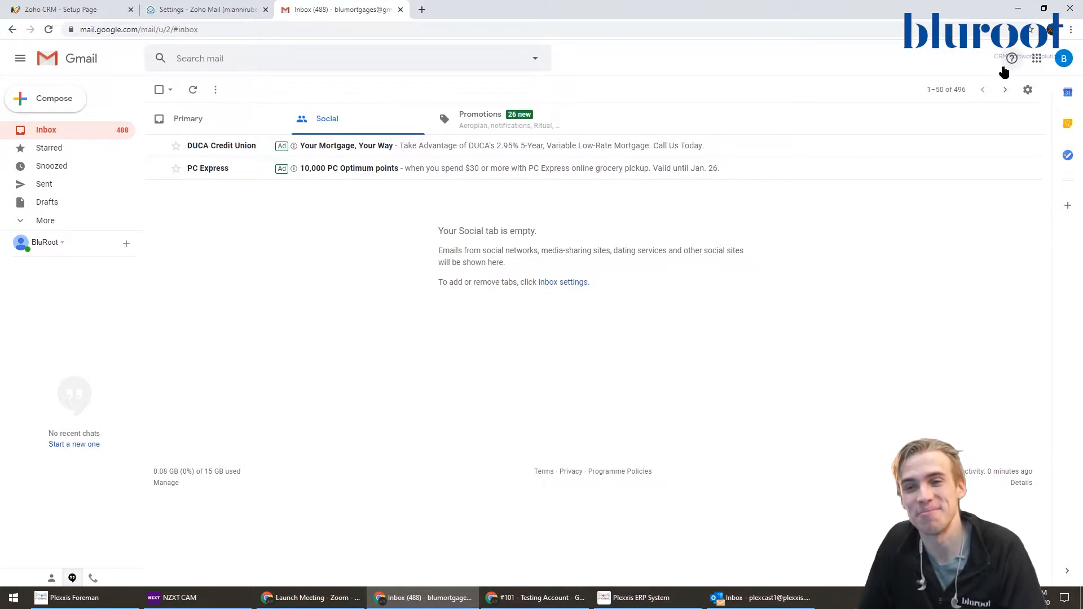
{"action": "left_click", "coordinate": [1028, 90]}
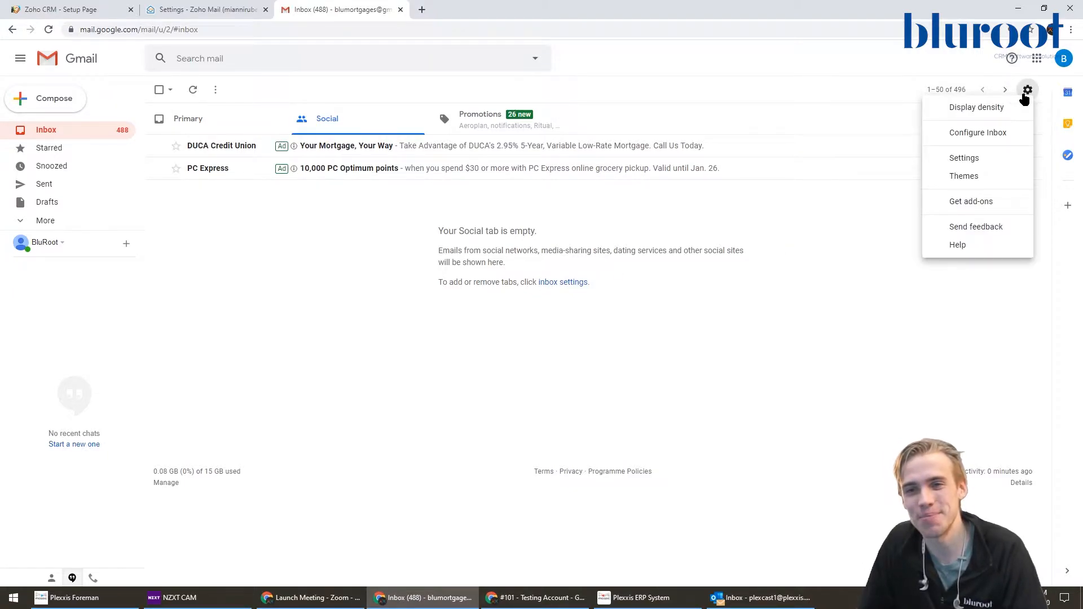
{"action": "left_click", "coordinate": [964, 157]}
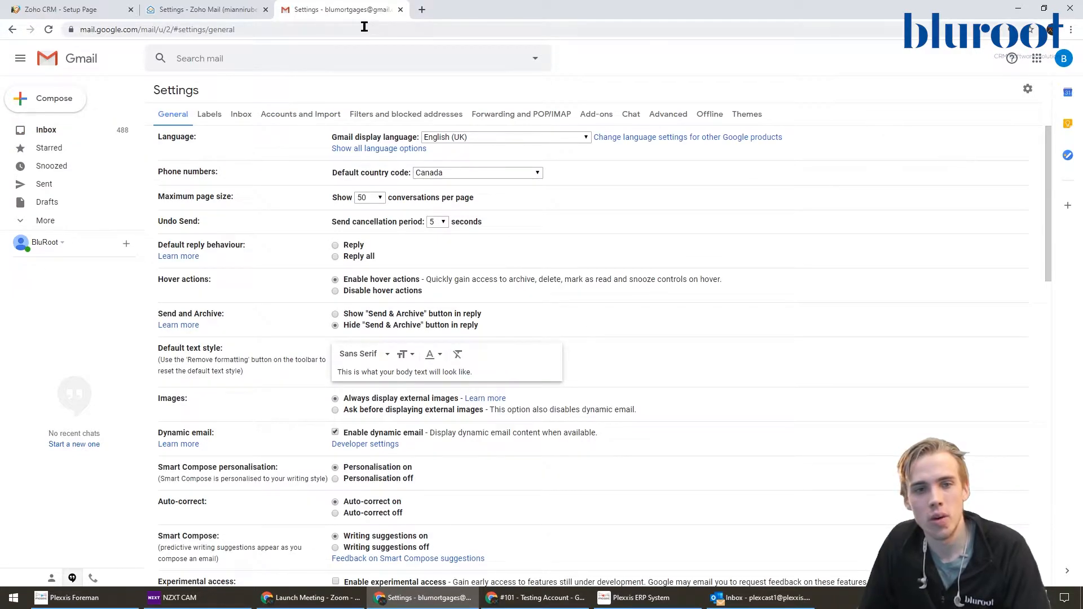
{"action": "mouse_move", "coordinate": [684, 109]}
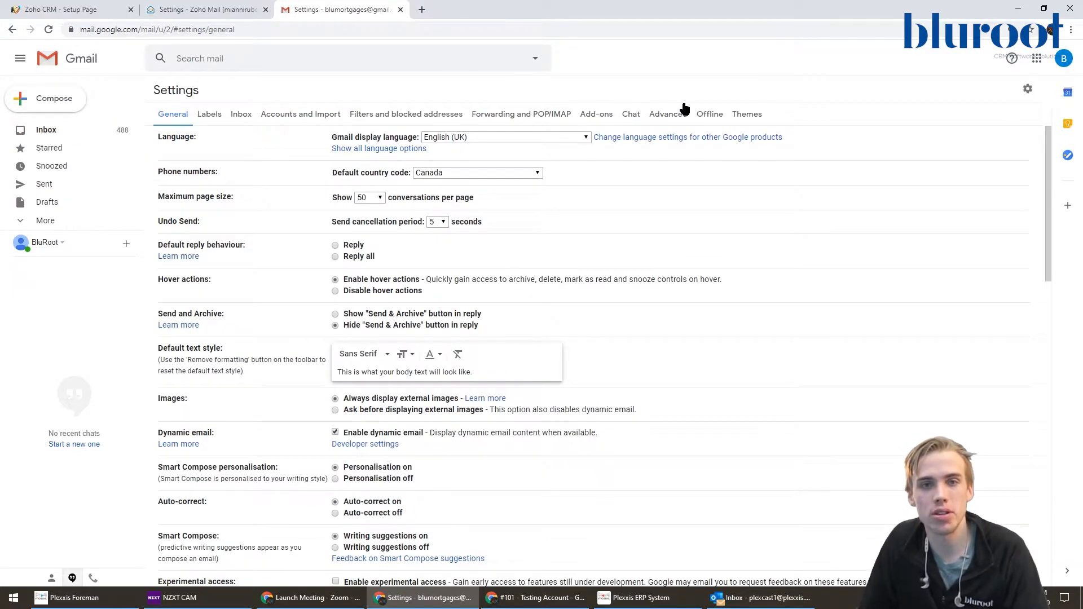
- Show Gmail's Accounts and Import tab with the check-mail-from-other-accounts option
{"action": "left_click", "coordinate": [301, 113]}
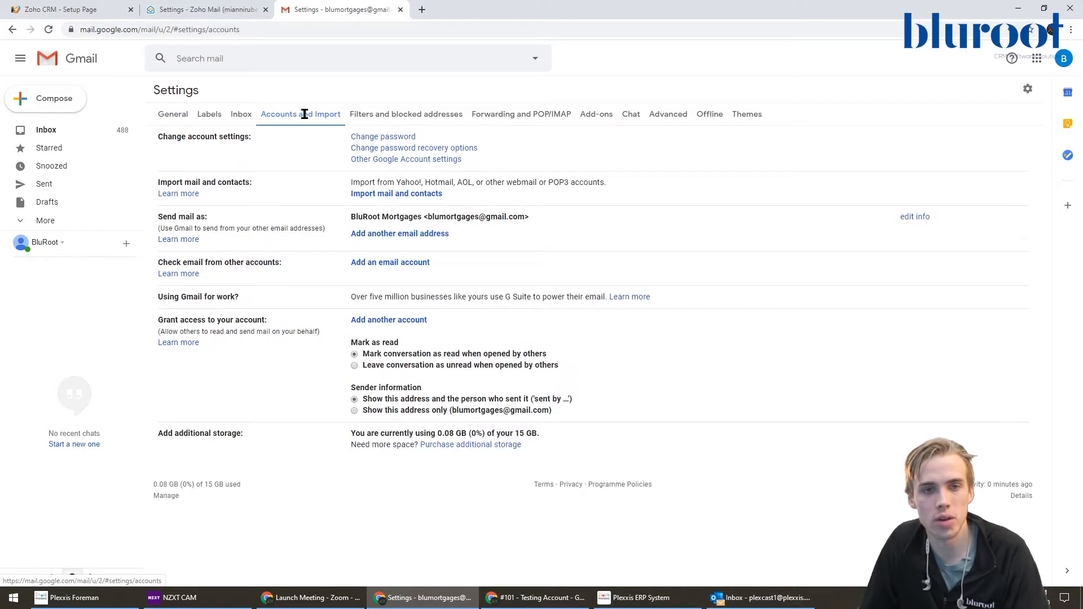
{"action": "mouse_move", "coordinate": [396, 193]}
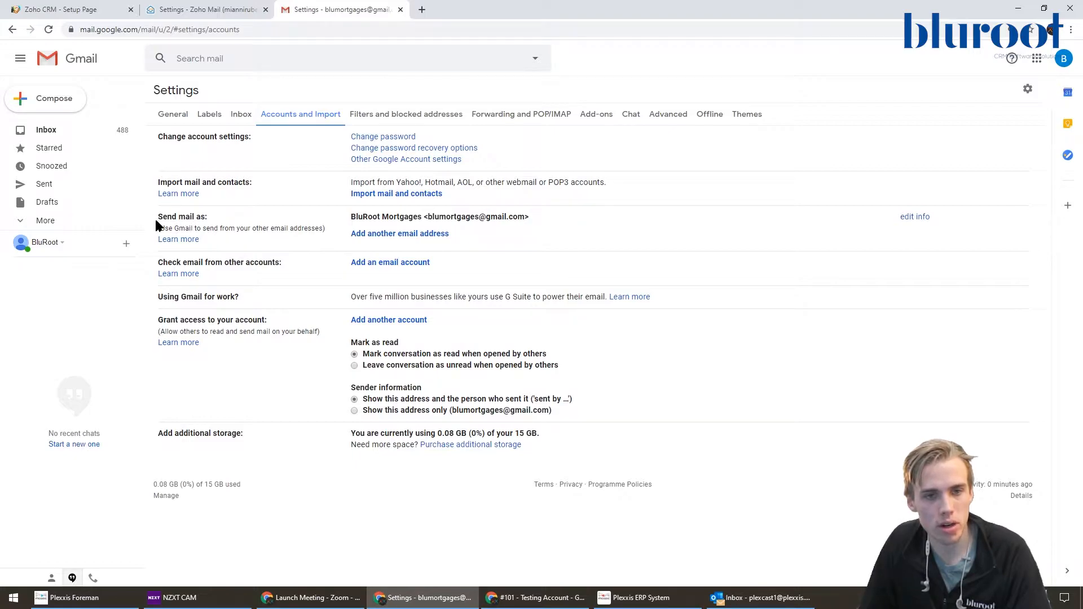
{"action": "double_click", "coordinate": [183, 216]}
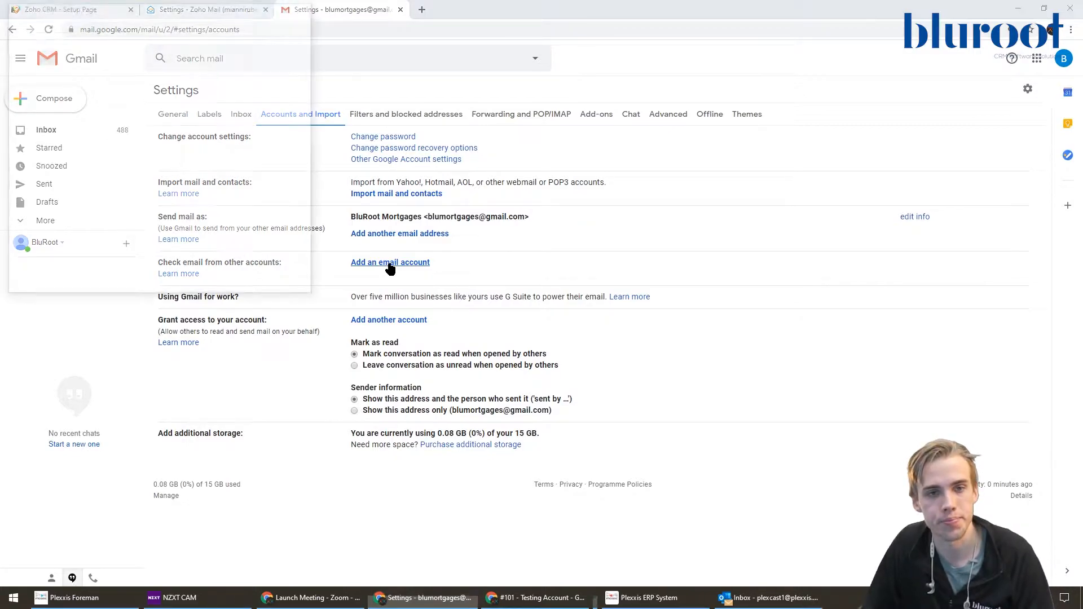
- Begin adding another email account in Gmail, entering and submitting the Zoho address
{"action": "left_click", "coordinate": [390, 262]}
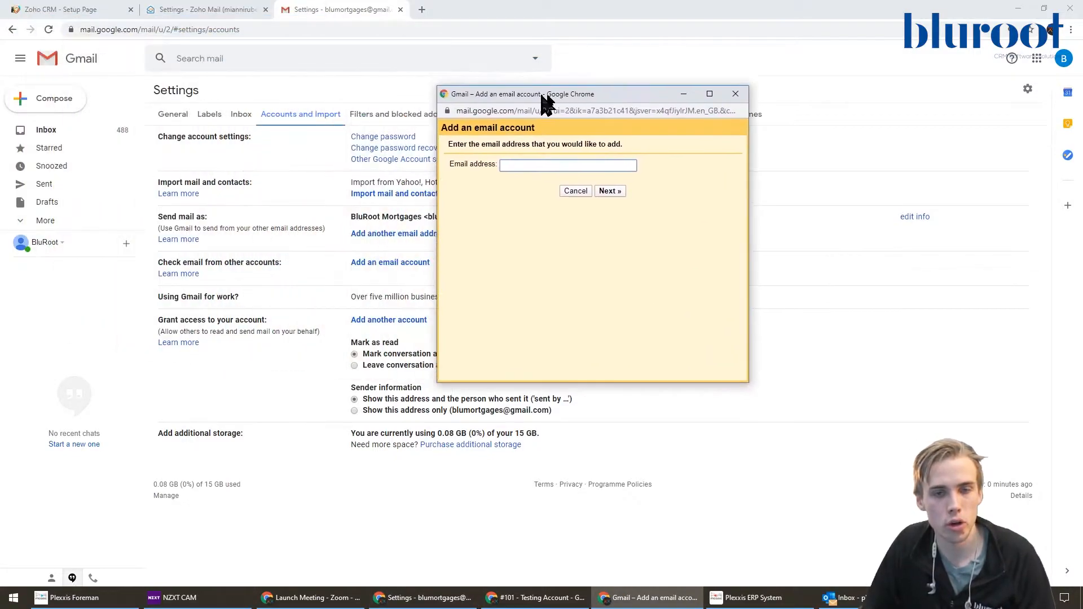
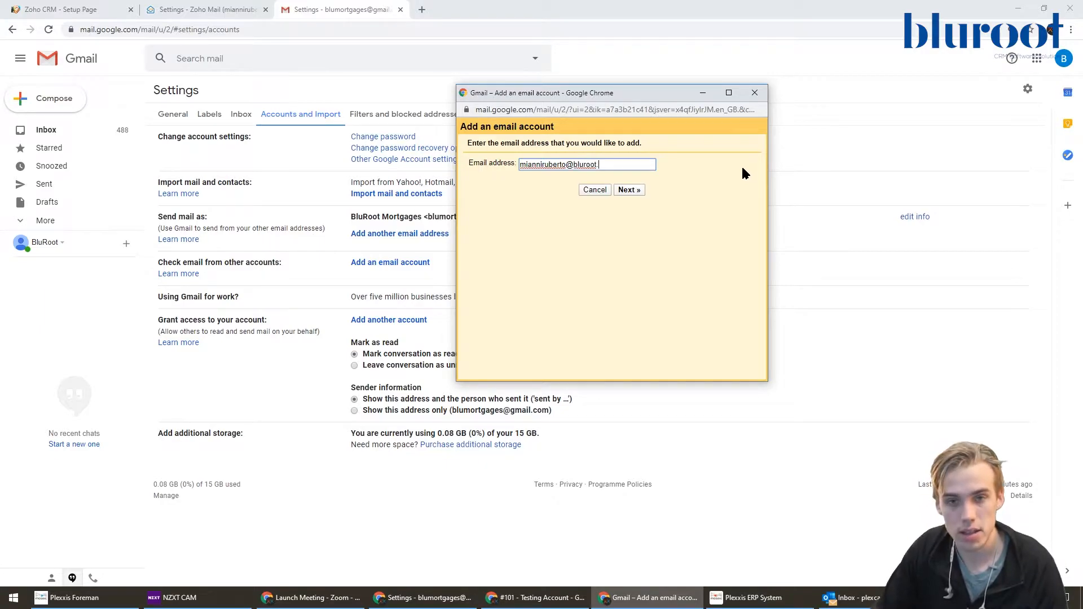
{"action": "left_click", "coordinate": [628, 189]}
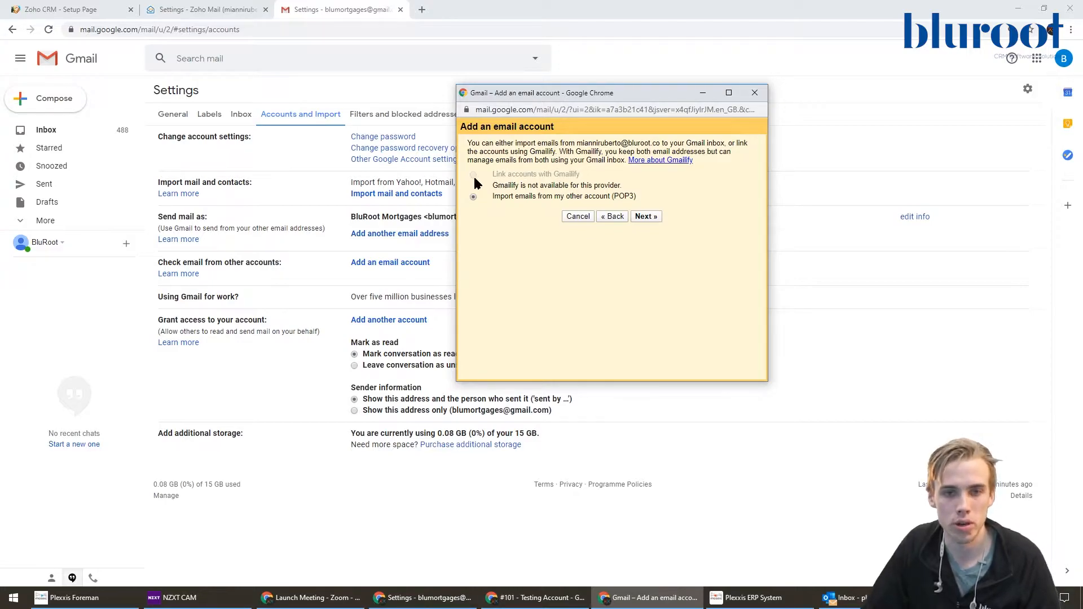
{"action": "mouse_move", "coordinate": [567, 201]}
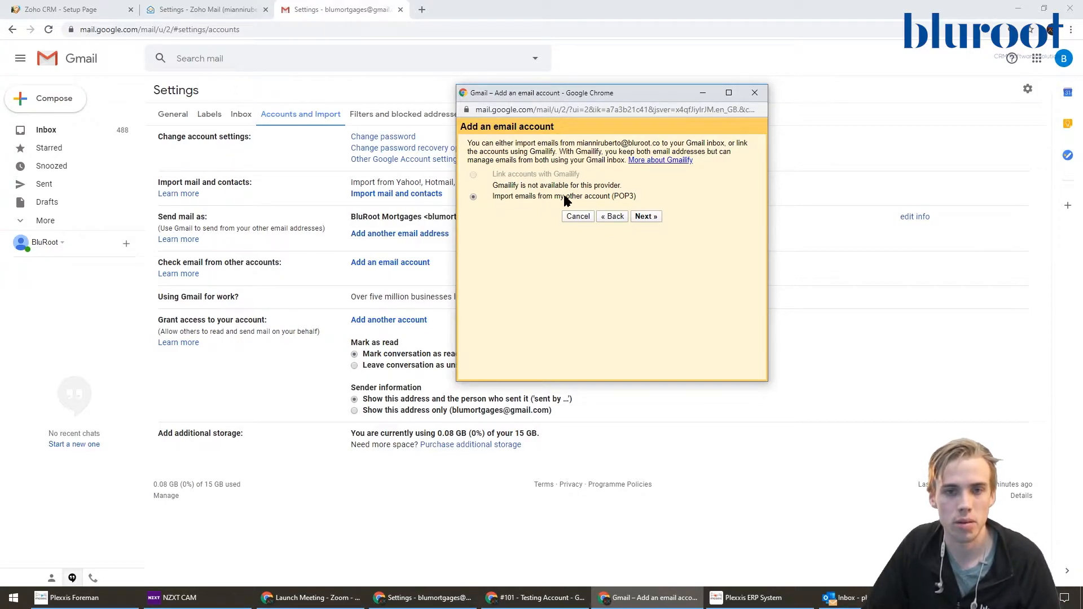
- Choose POP3 import and enter the Zoho account's username and password
{"action": "left_click", "coordinate": [644, 216]}
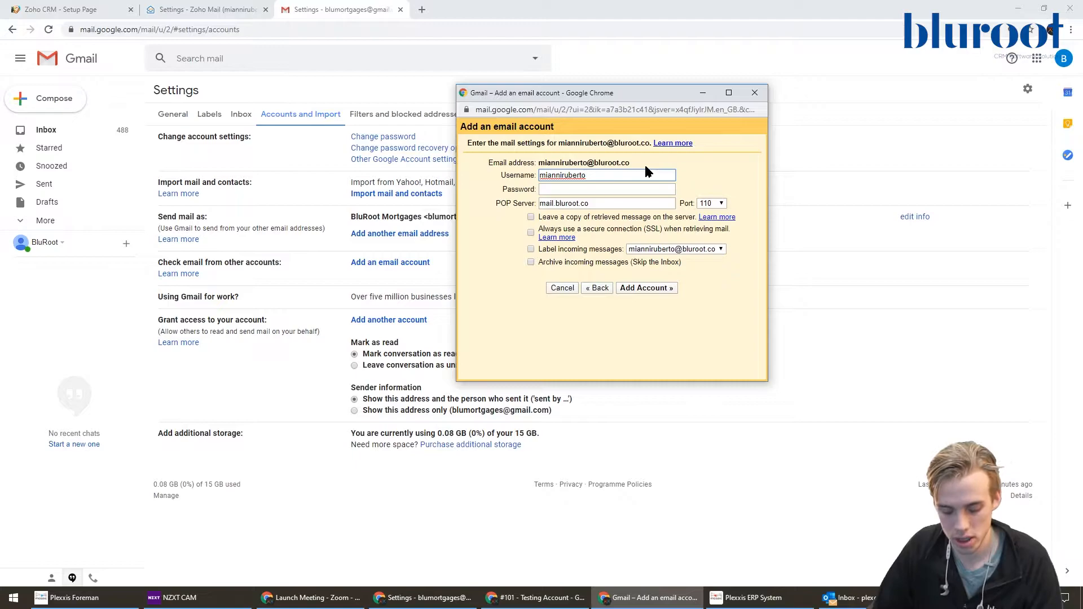
{"action": "type", "text": "@"}
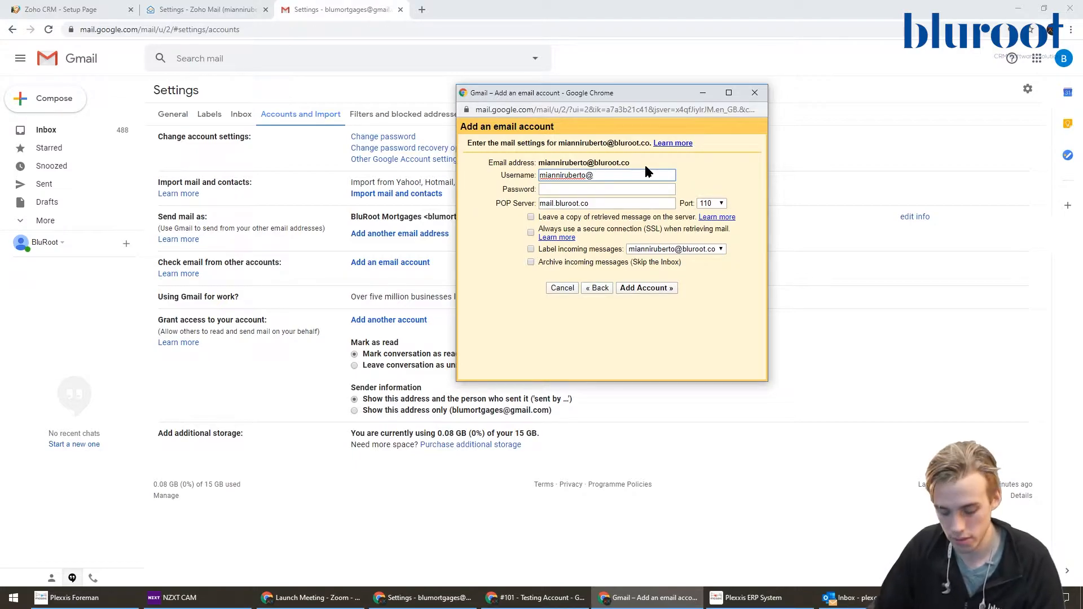
{"action": "type", "text": "bluroot.co"}
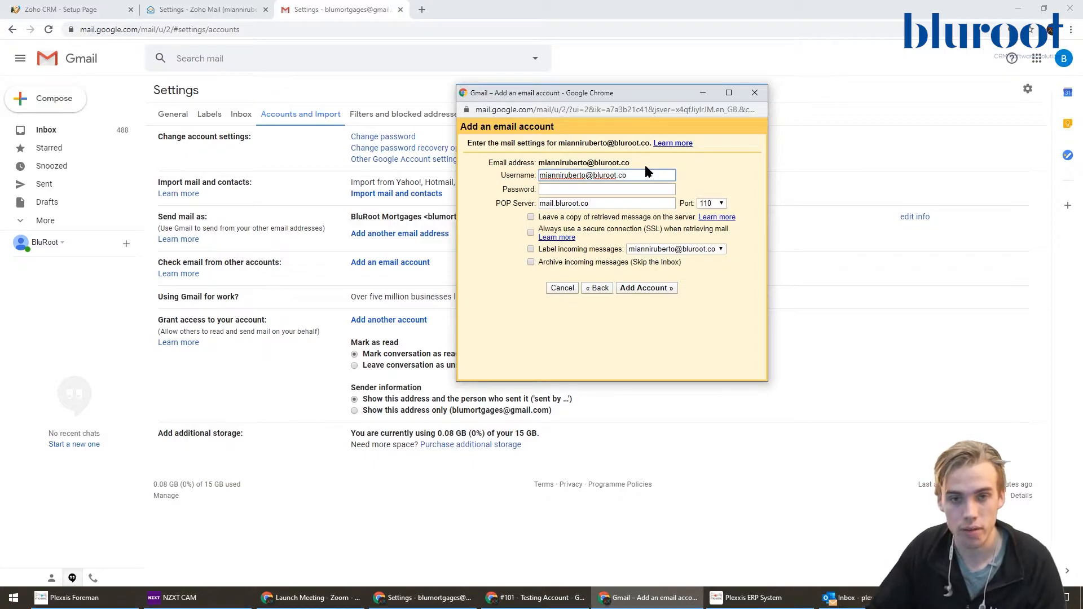
{"action": "left_click", "coordinate": [607, 188]}
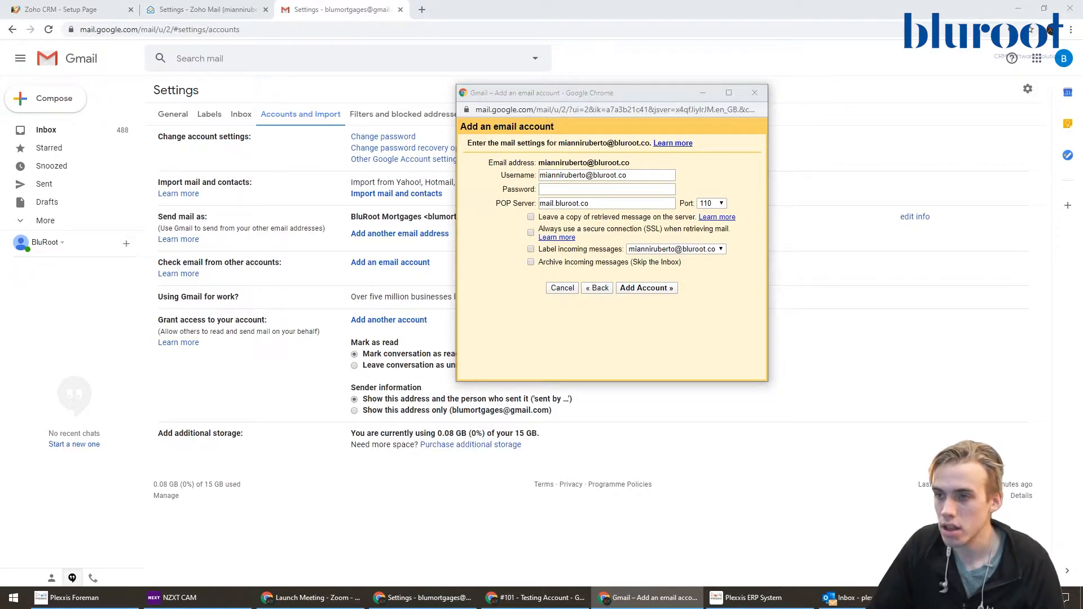
{"action": "left_click", "coordinate": [606, 189]}
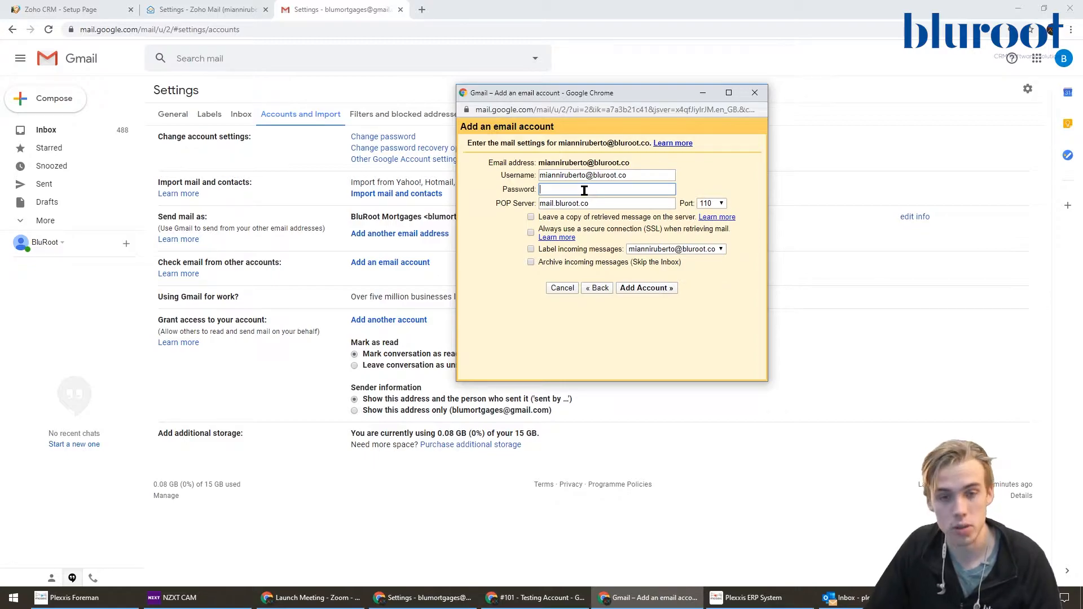
{"action": "type", "text": "••••••••••"}
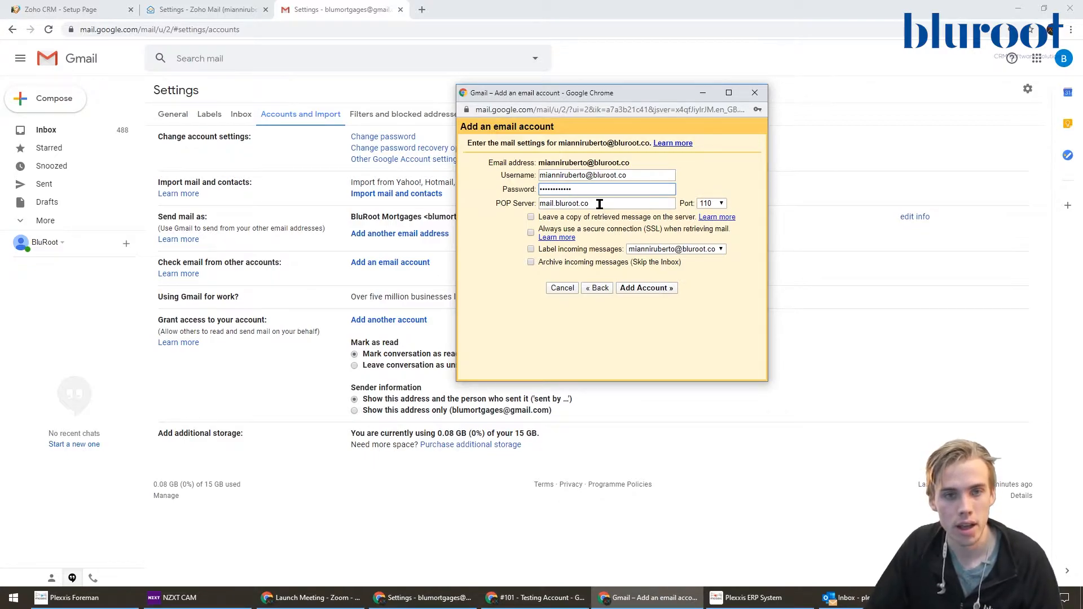
{"action": "left_click_drag", "start_coordinate": [612, 92], "coordinate": [628, 79]}
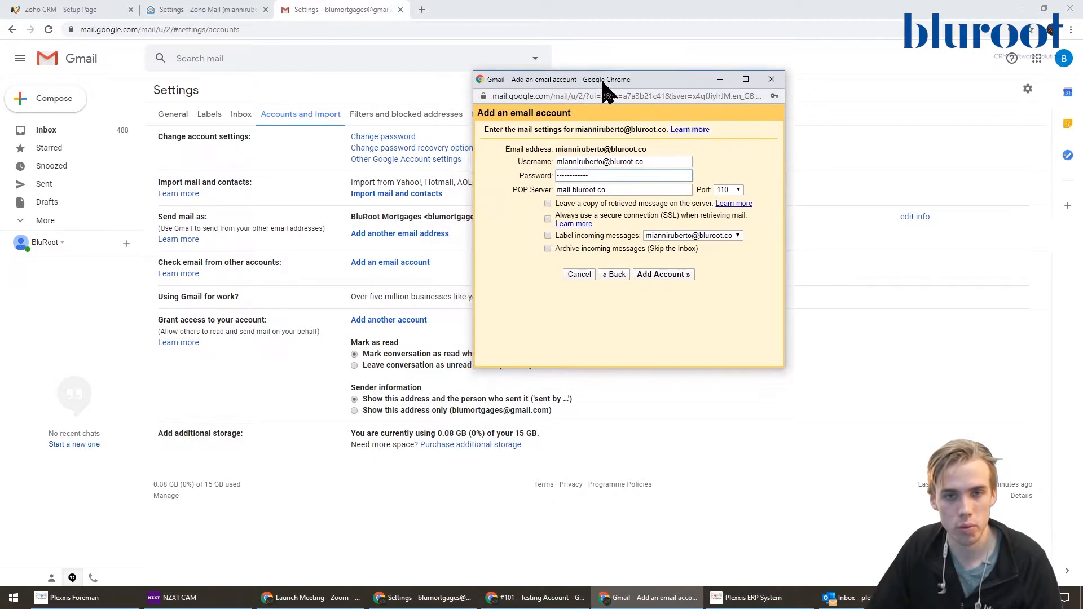
- Check Zoho's POP details, then set port 995, server poppro.zoho.com, and SSL
{"action": "left_click", "coordinate": [204, 9]}
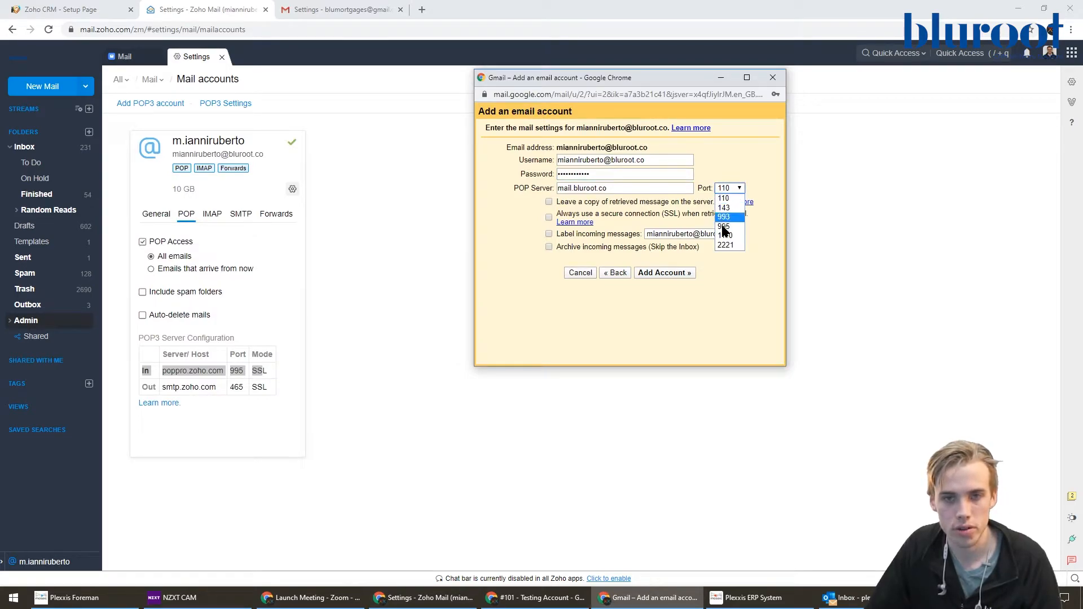
{"action": "left_click", "coordinate": [723, 226]}
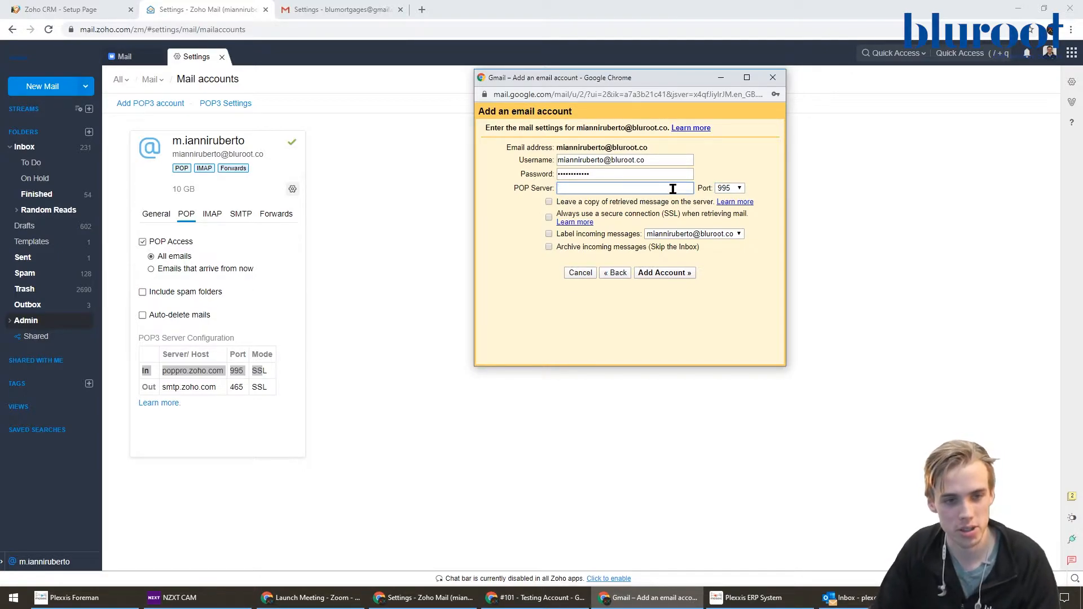
{"action": "type", "text": "poppro"}
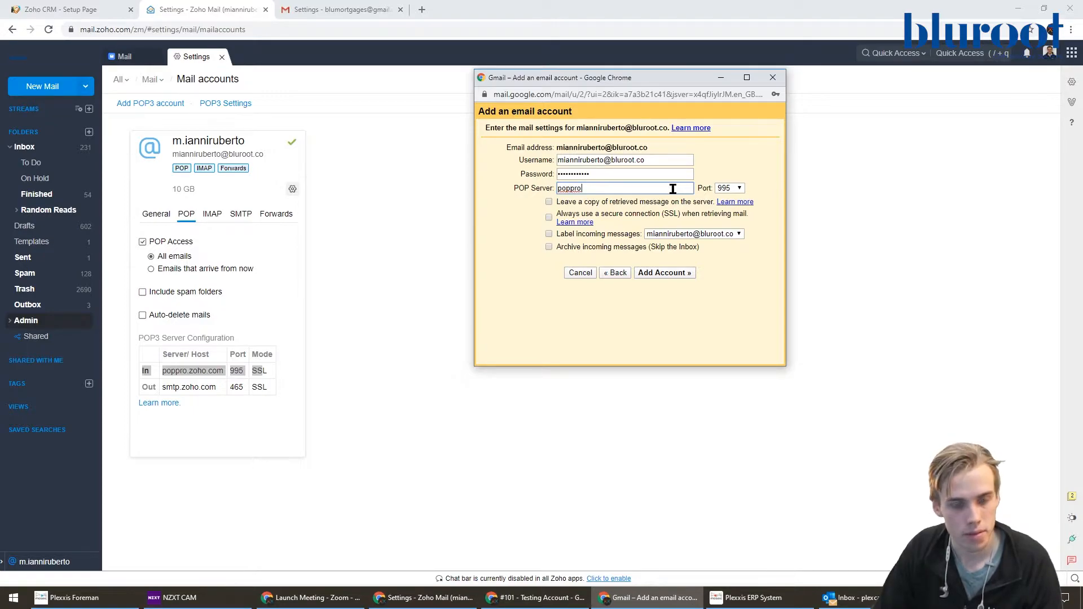
{"action": "type", "text": ".zoho.com"}
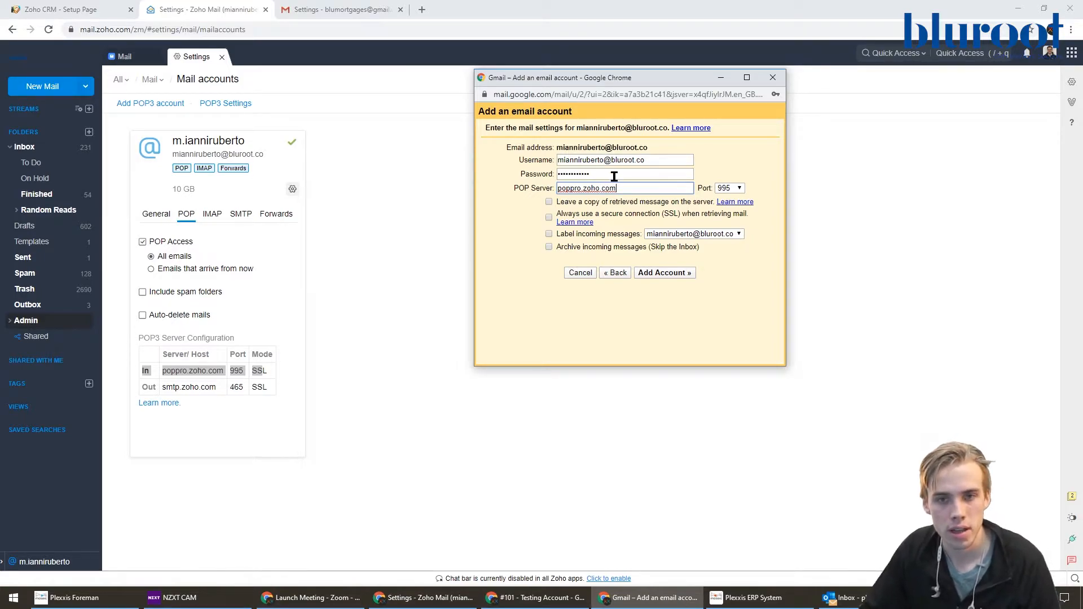
{"action": "mouse_move", "coordinate": [553, 222]}
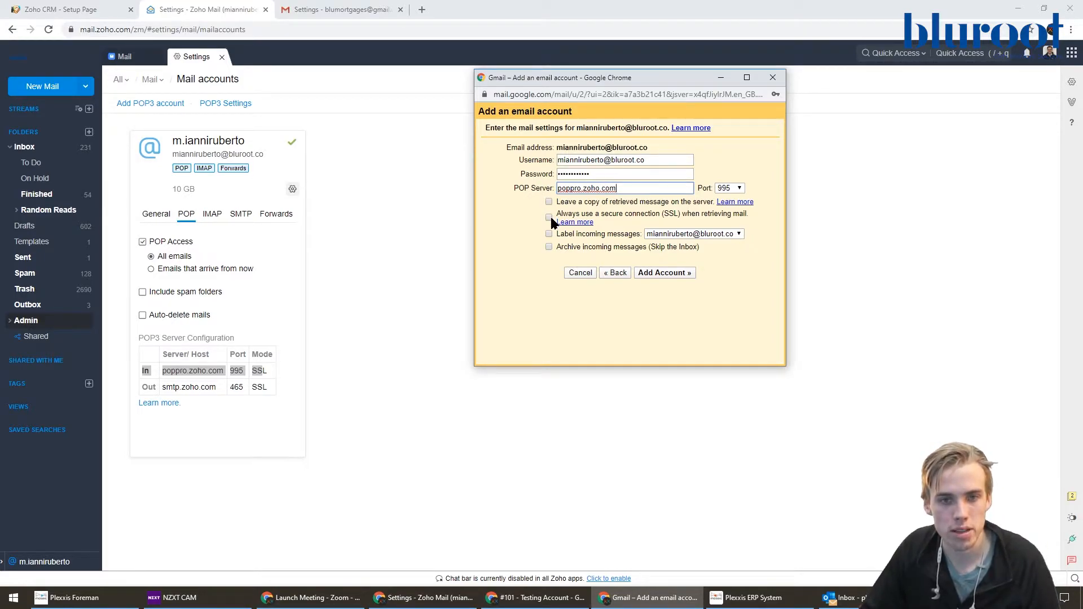
{"action": "left_click", "coordinate": [549, 216]}
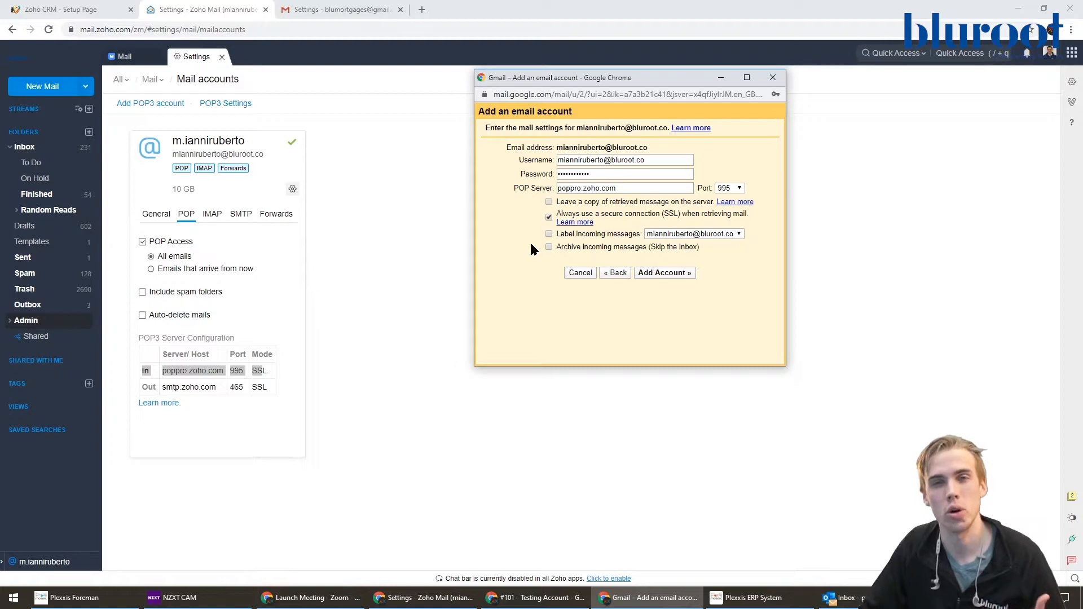
{"action": "mouse_move", "coordinate": [548, 286]}
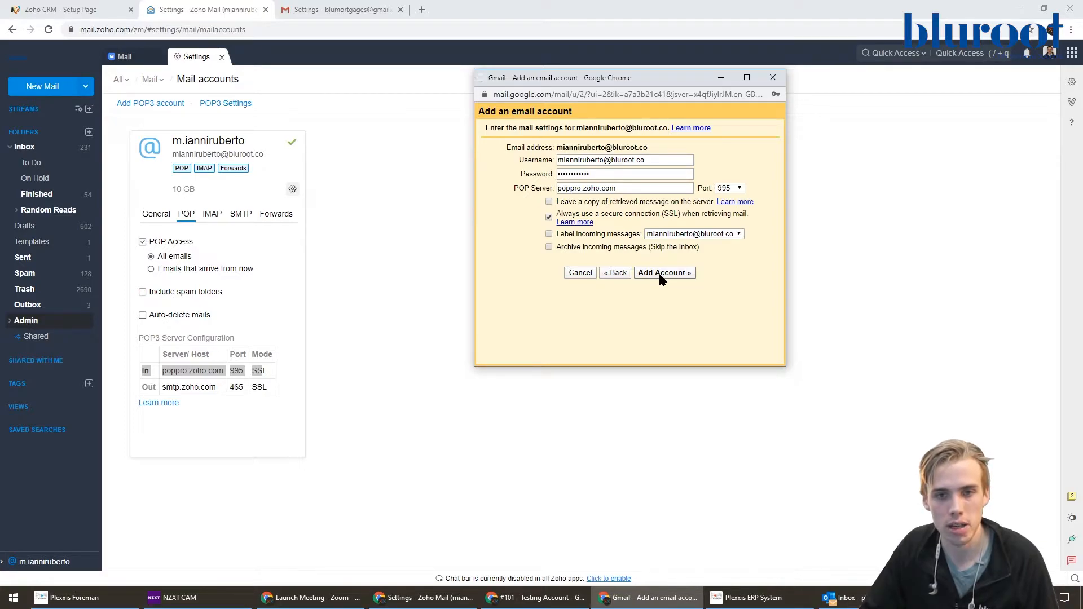
- Add the Zoho POP account and dismiss Chrome's save-password prompt
{"action": "left_click", "coordinate": [663, 272]}
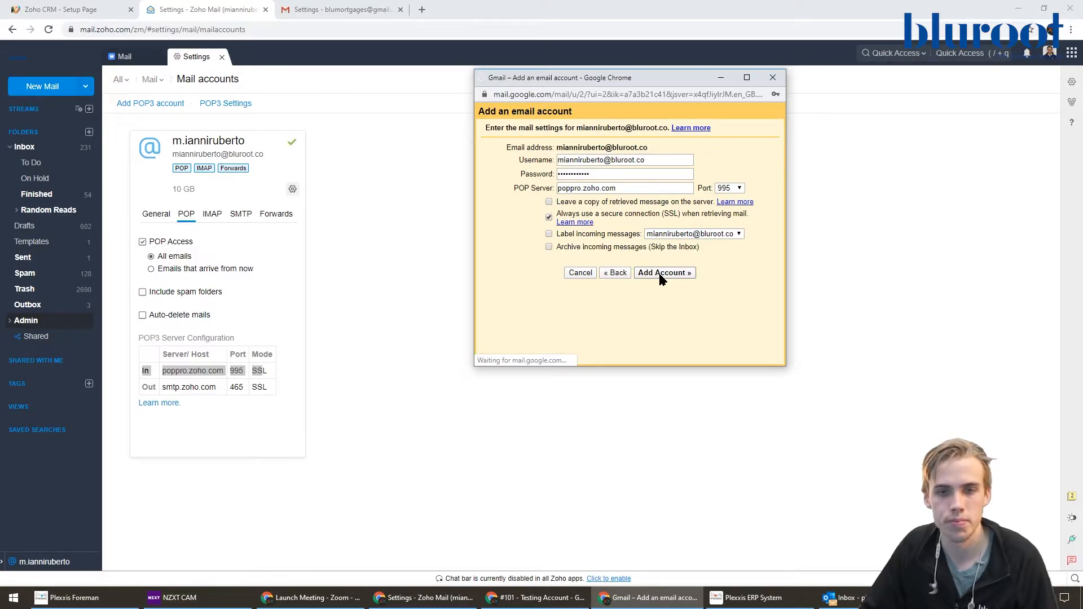
{"action": "mouse_move", "coordinate": [552, 304]}
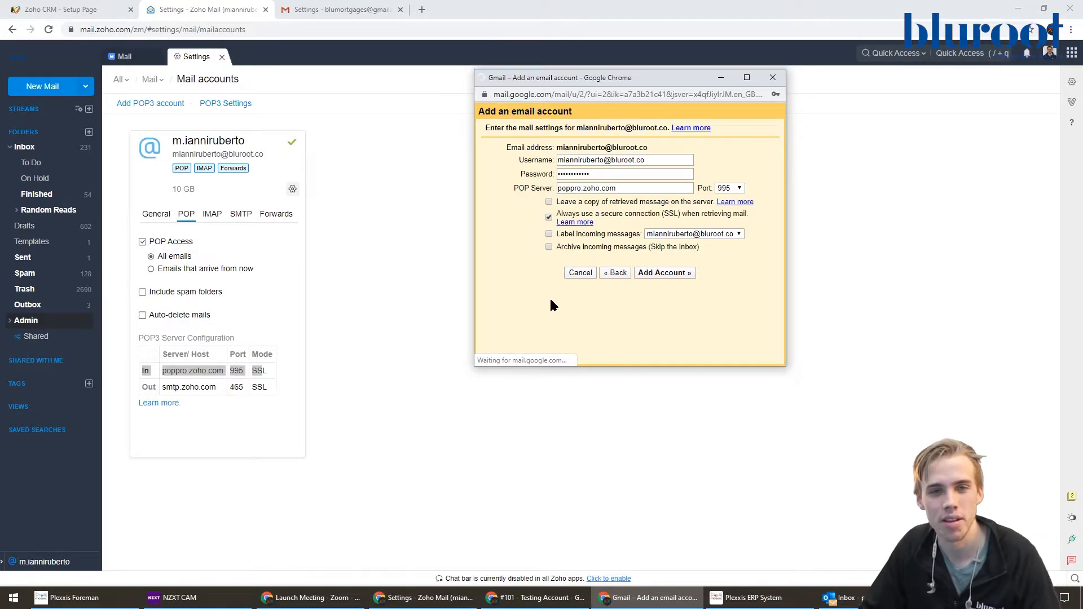
{"action": "left_click", "coordinate": [663, 272]}
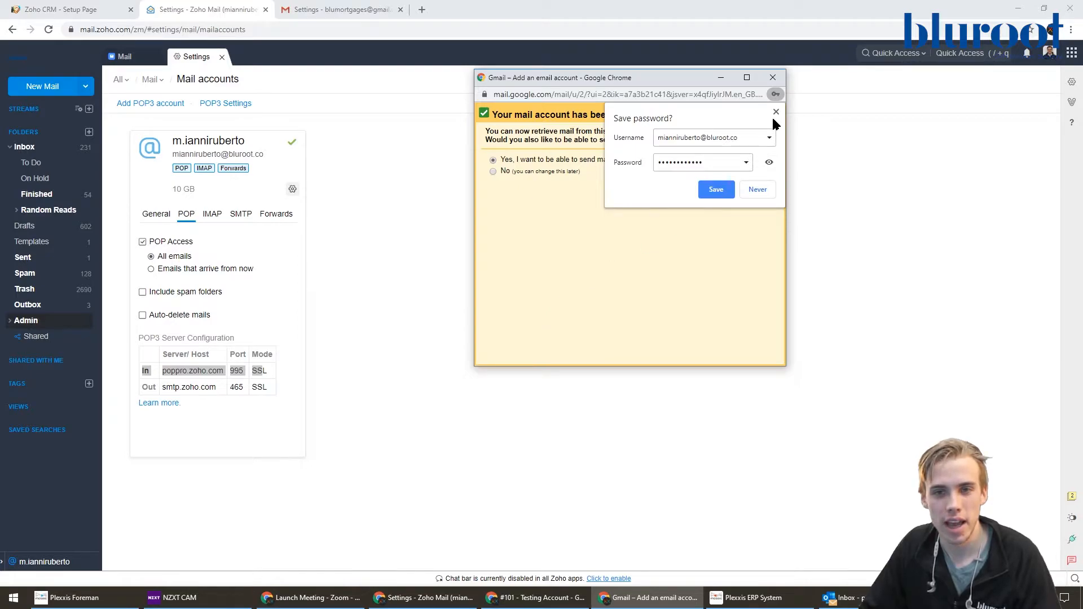
{"action": "left_click", "coordinate": [775, 111]}
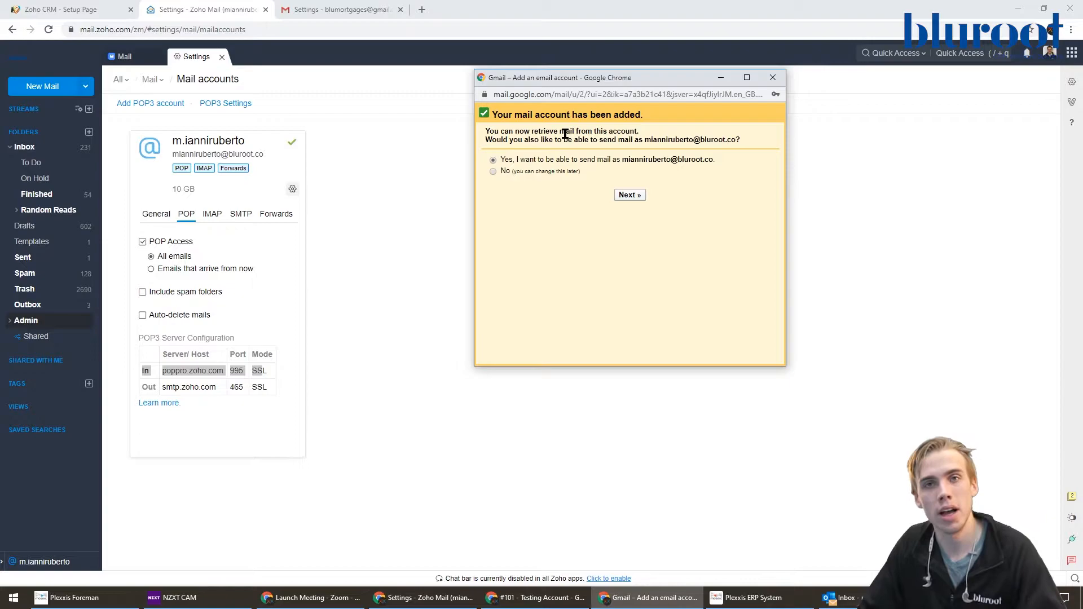
{"action": "mouse_move", "coordinate": [572, 147]}
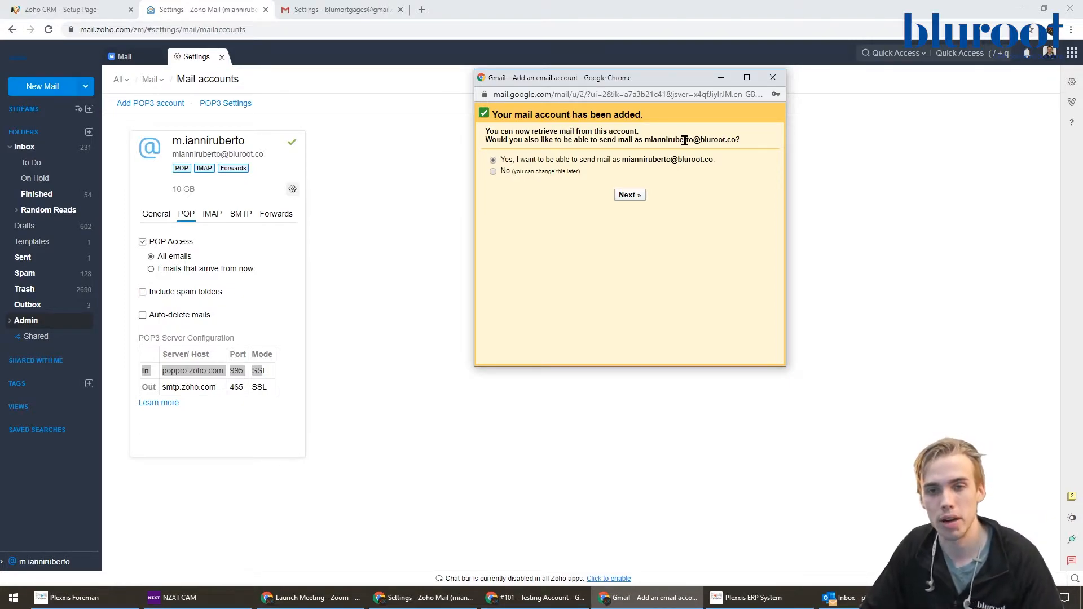
{"action": "mouse_move", "coordinate": [459, 166]}
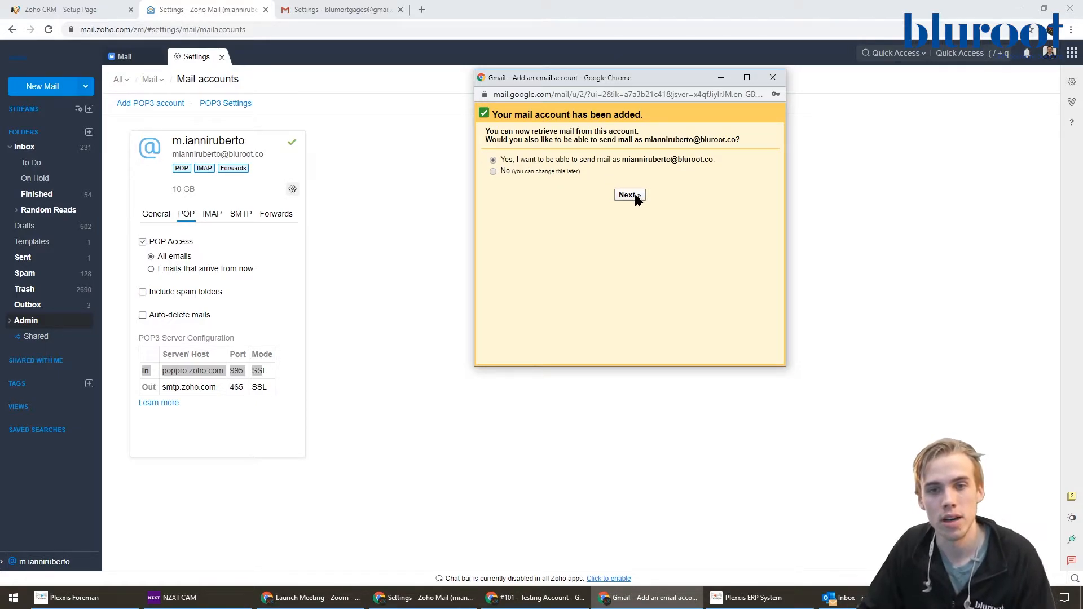
- Continue to the send-as outgoing server form and check Zoho's SMTP configuration
{"action": "left_click", "coordinate": [627, 195]}
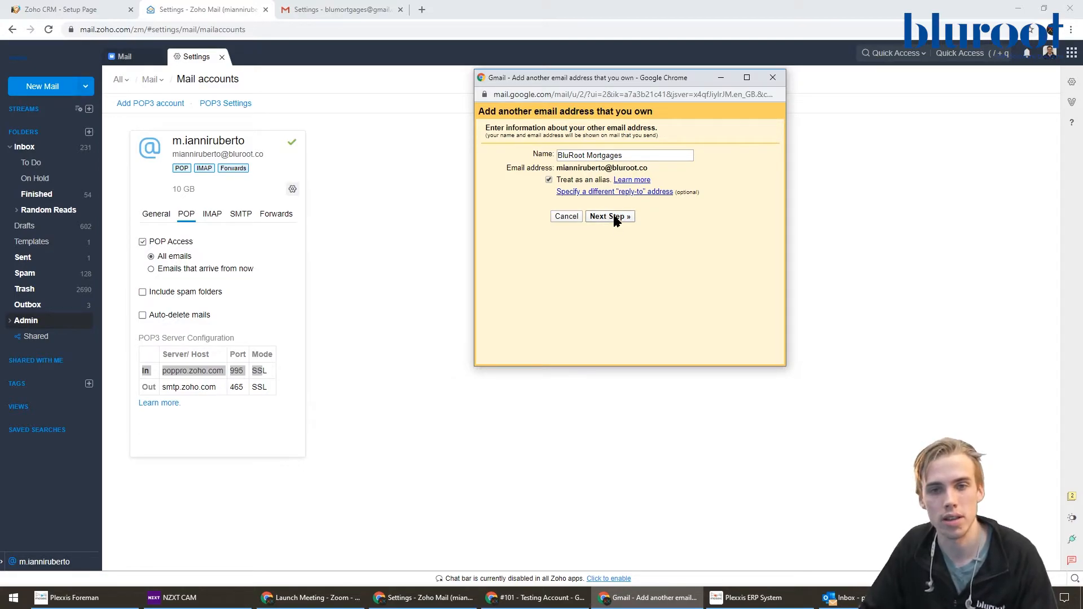
{"action": "left_click", "coordinate": [609, 217]}
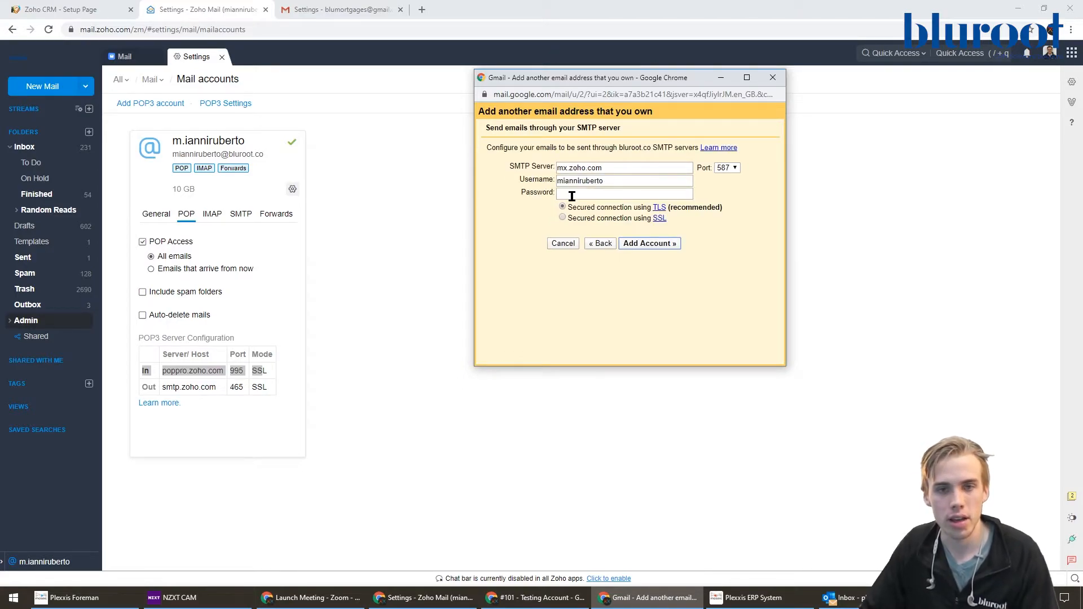
{"action": "mouse_move", "coordinate": [434, 207]}
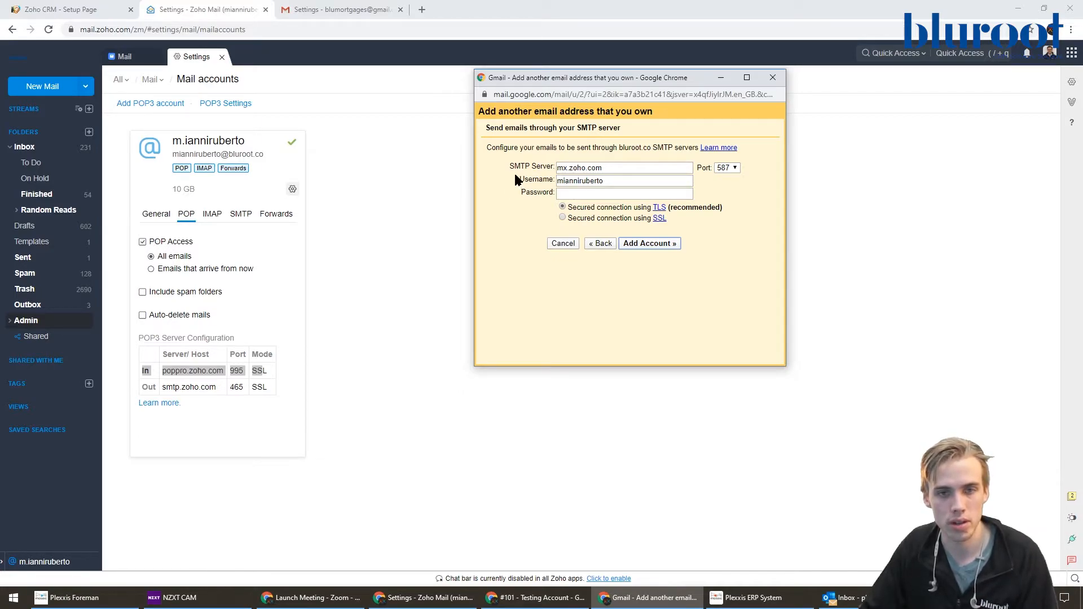
{"action": "mouse_move", "coordinate": [509, 224]}
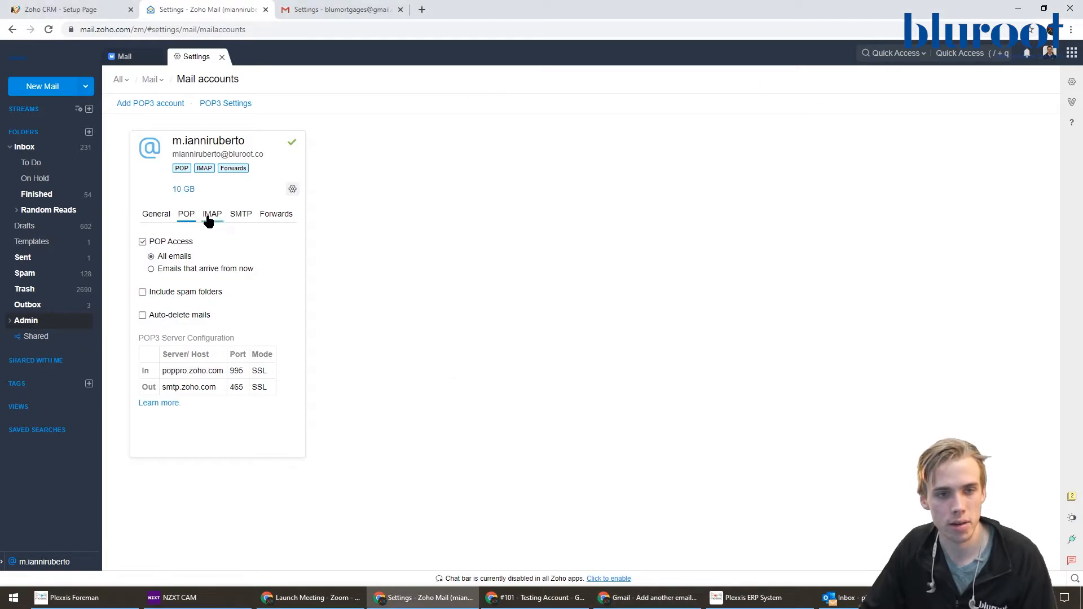
{"action": "left_click", "coordinate": [240, 213]}
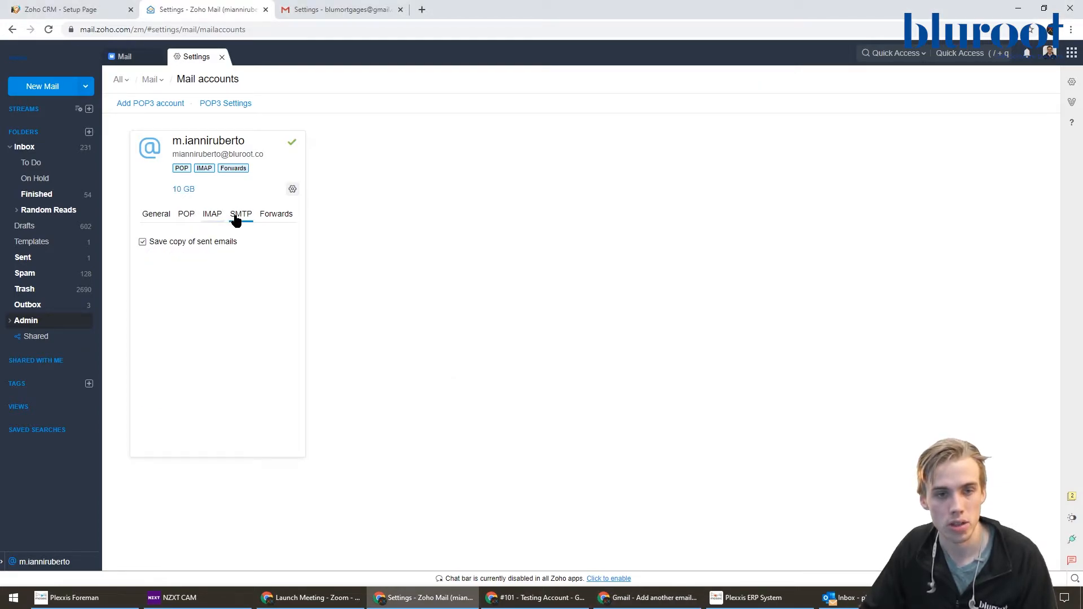
{"action": "left_click", "coordinate": [212, 213]}
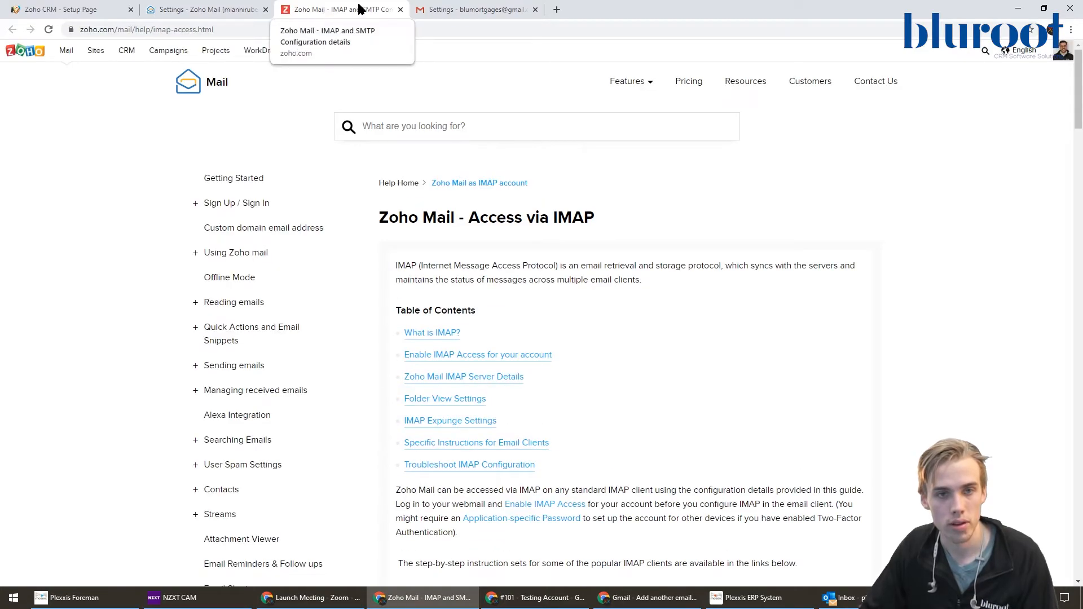
- Enter smtp.zoho.com, the full address as username, and port 465
{"action": "left_click", "coordinate": [200, 9]}
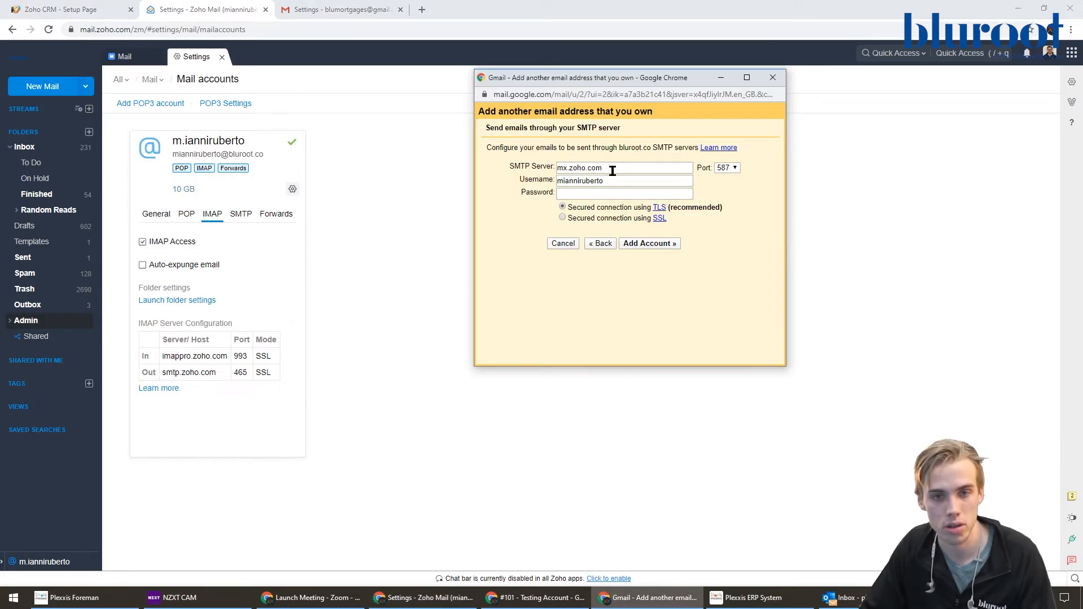
{"action": "type", "text": "s"}
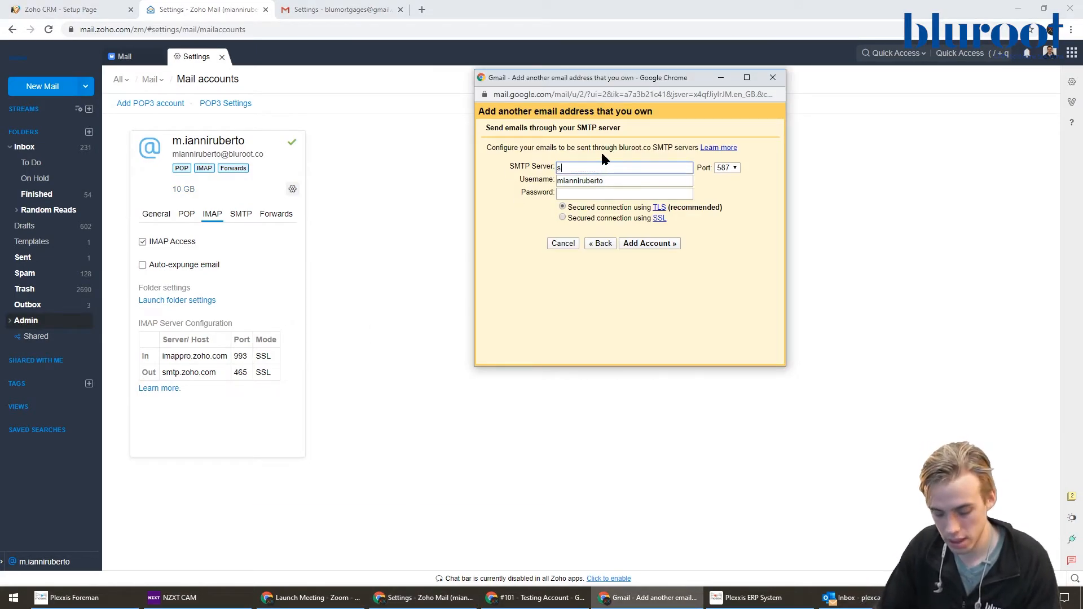
{"action": "type", "text": "mtp.zoho.com"}
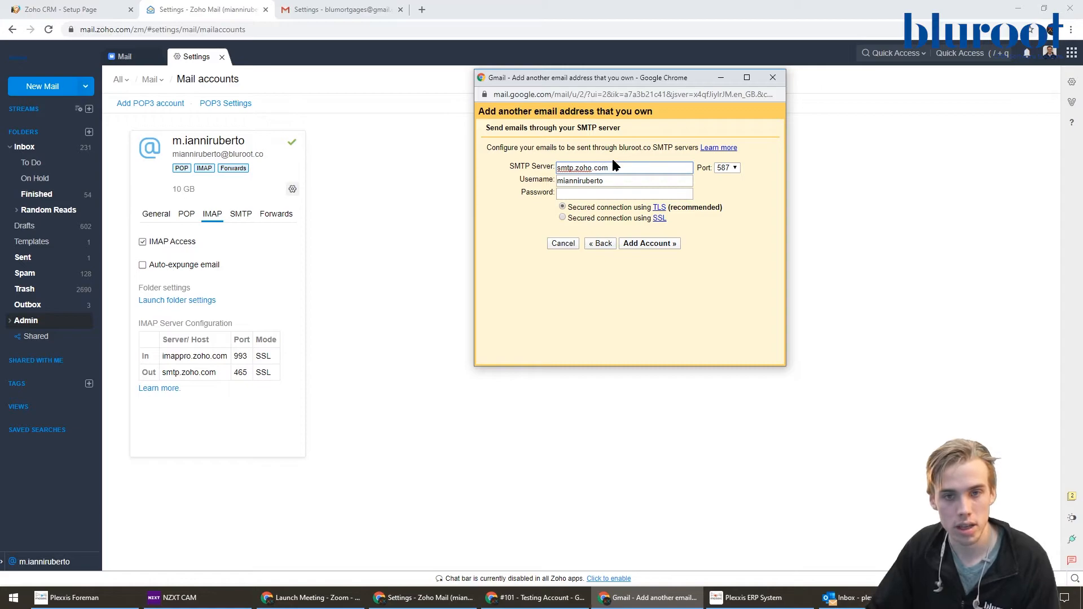
{"action": "type", "text": "@l"}
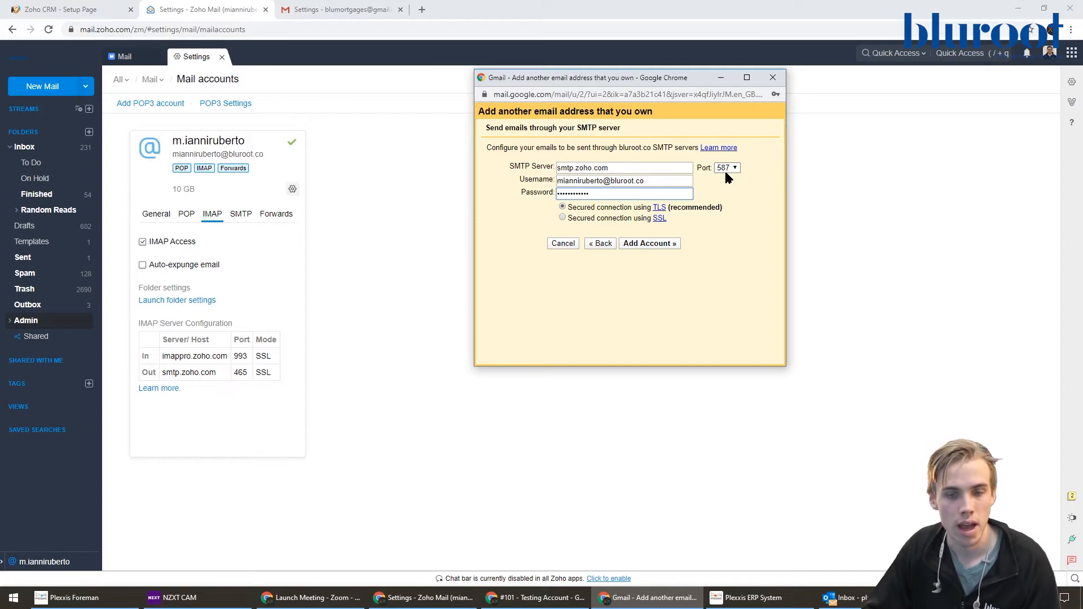
{"action": "left_click", "coordinate": [726, 167]}
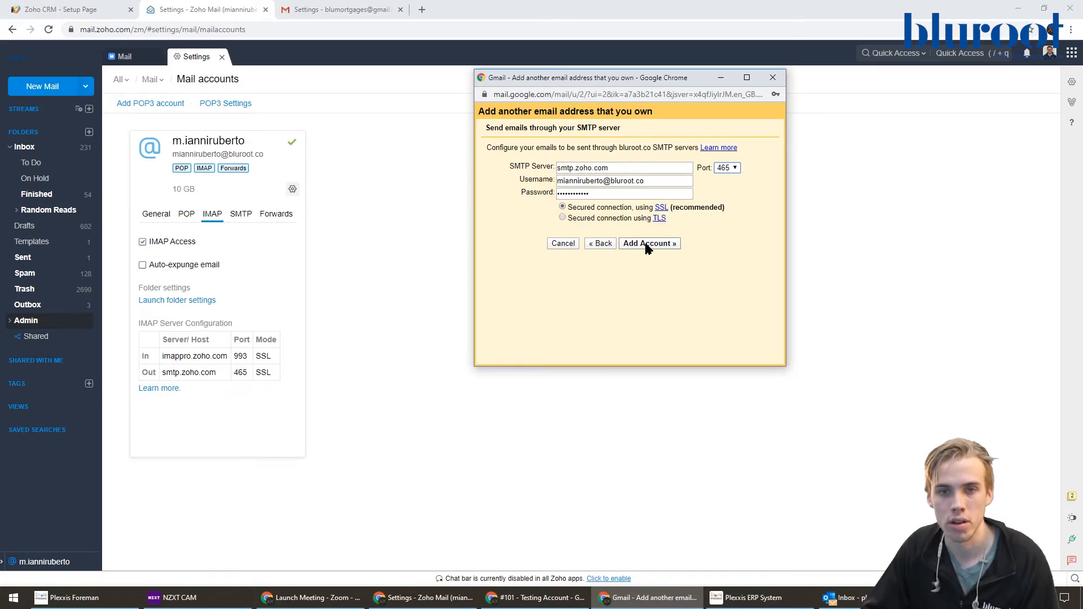
- Submit the SMTP settings, select the confirmation code in Zoho, and return to Gmail
{"action": "left_click", "coordinate": [648, 243]}
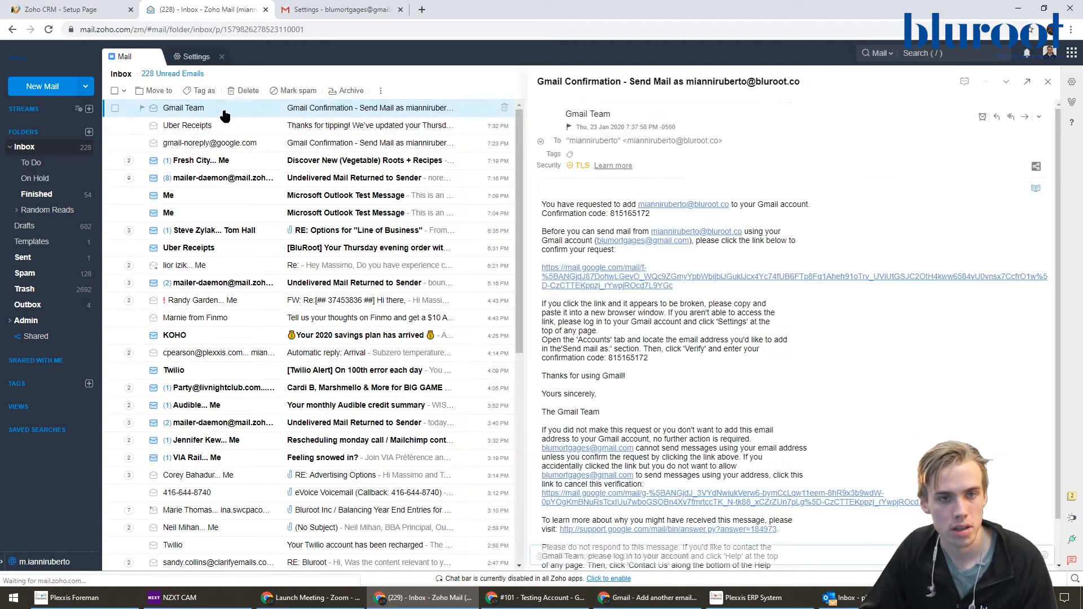
{"action": "double_click", "coordinate": [624, 213]}
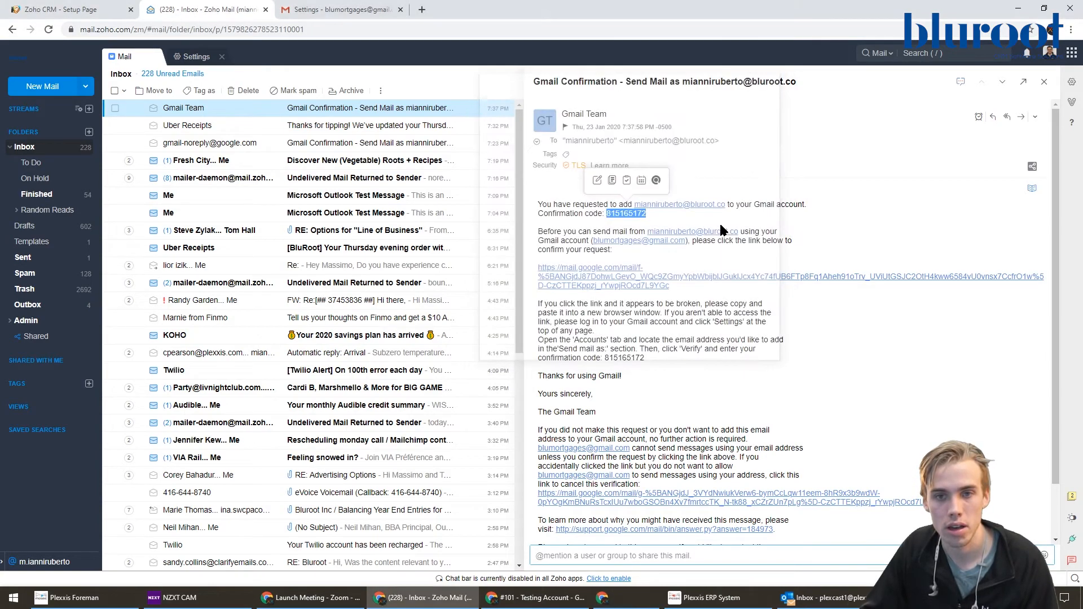
{"action": "left_click", "coordinate": [339, 9]}
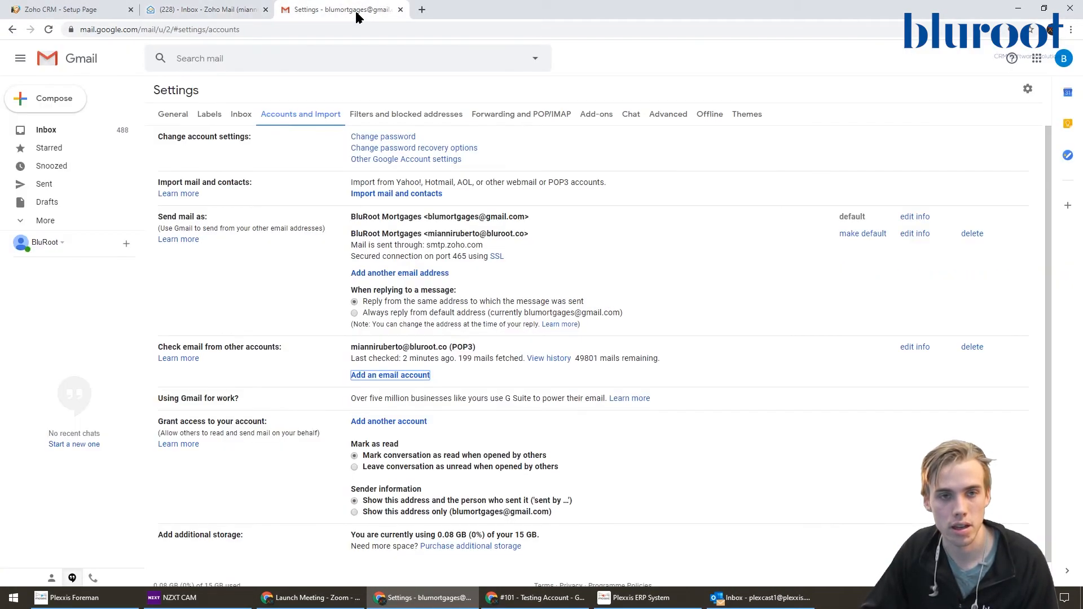
{"action": "mouse_move", "coordinate": [649, 305]}
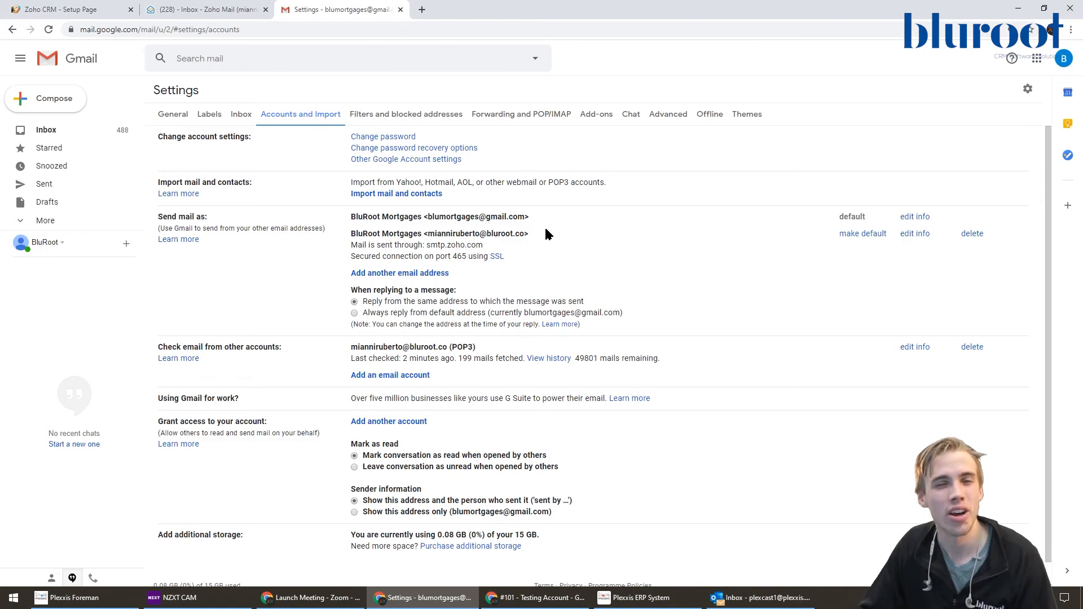
{"action": "mouse_move", "coordinate": [352, 316]}
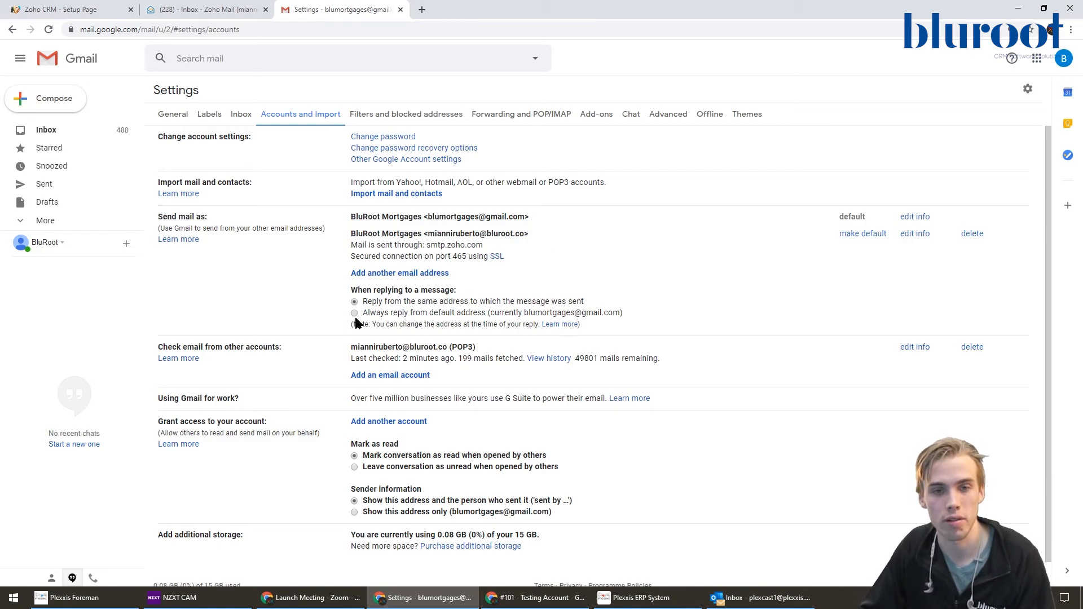
{"action": "mouse_move", "coordinate": [356, 301]}
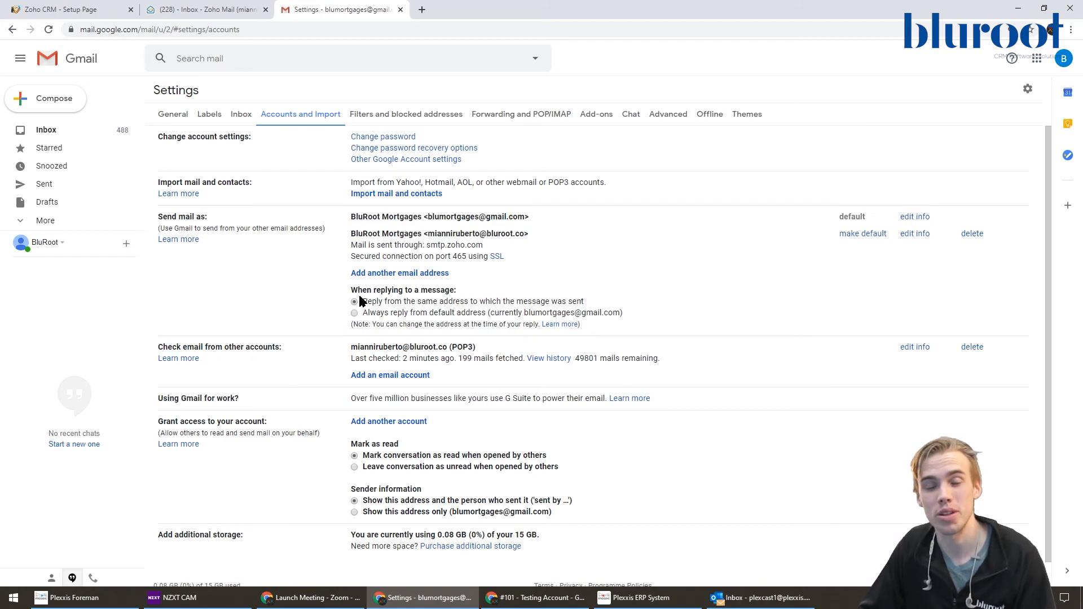